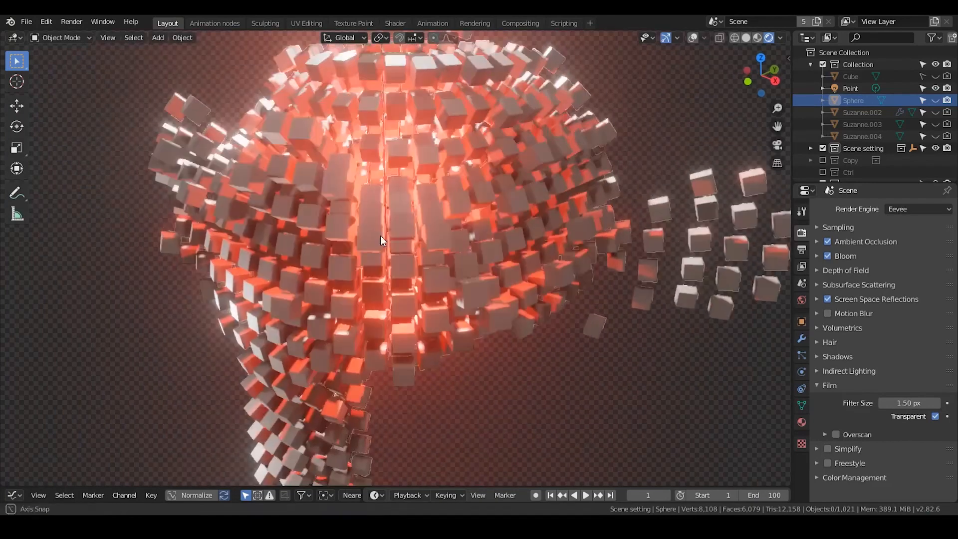
Orbit the finished glowing voxel head and toggle its bloom effect as a preview
{"action": "left_click_drag", "start_coordinate": [382, 240], "coordinate": [305, 227]}
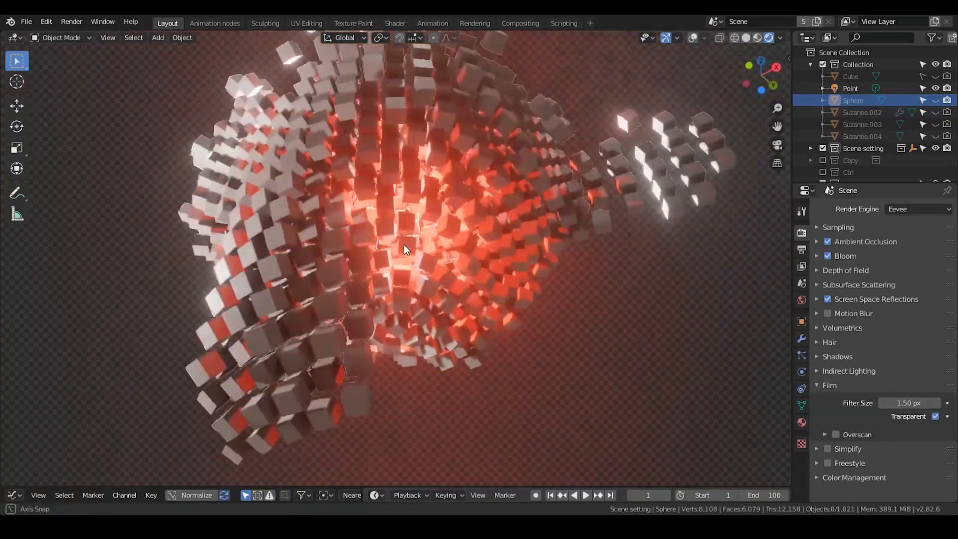
{"action": "left_click_drag", "start_coordinate": [403, 249], "coordinate": [454, 287]}
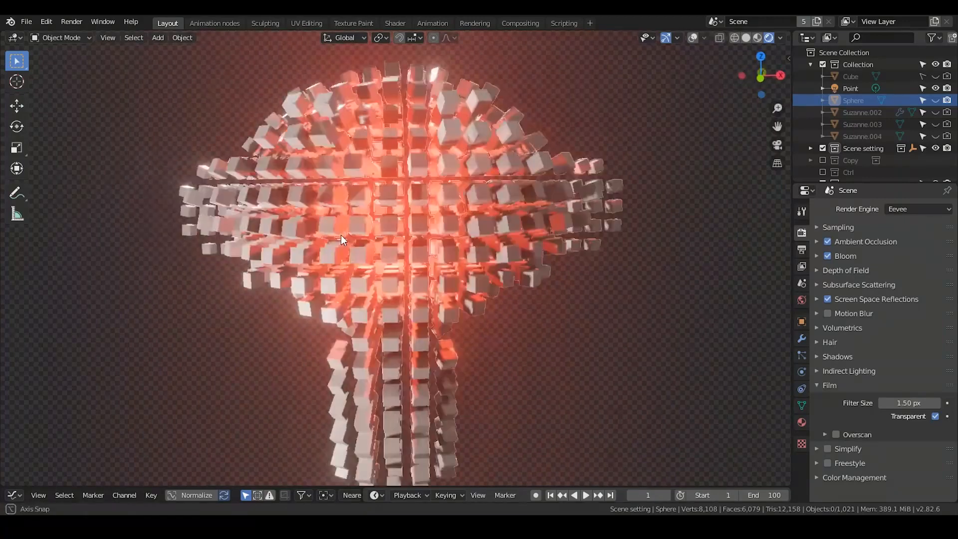
{"action": "left_click_drag", "start_coordinate": [342, 238], "coordinate": [366, 244]}
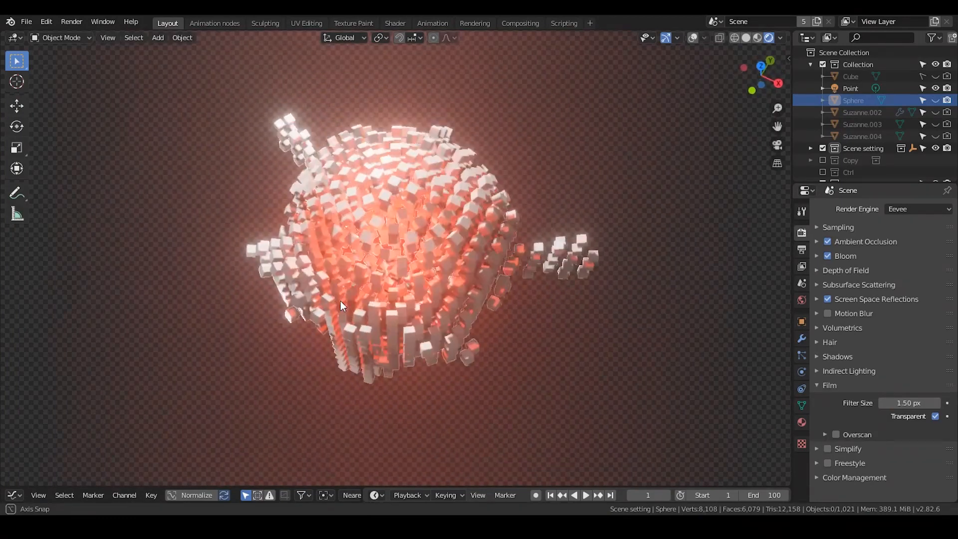
{"action": "left_click_drag", "start_coordinate": [342, 305], "coordinate": [339, 237]}
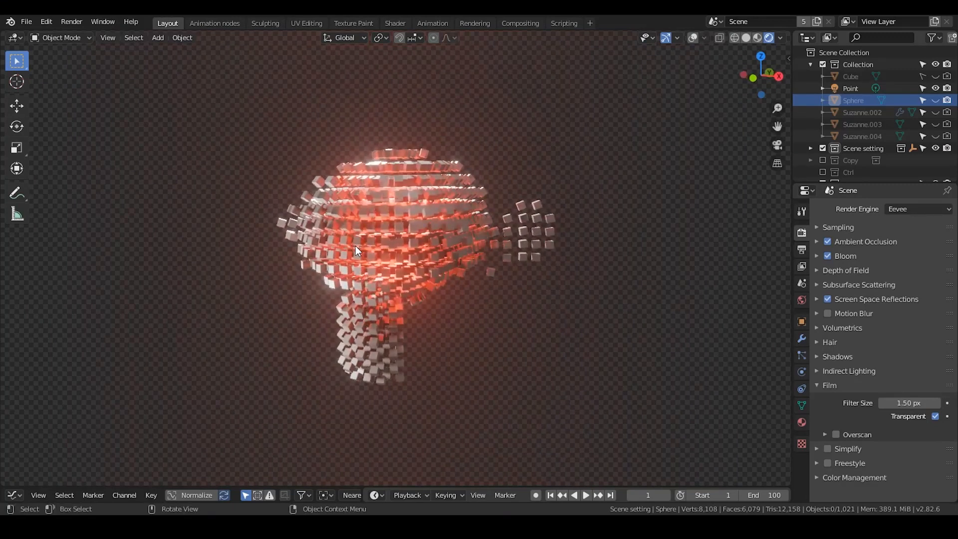
{"action": "left_click", "coordinate": [827, 257]}
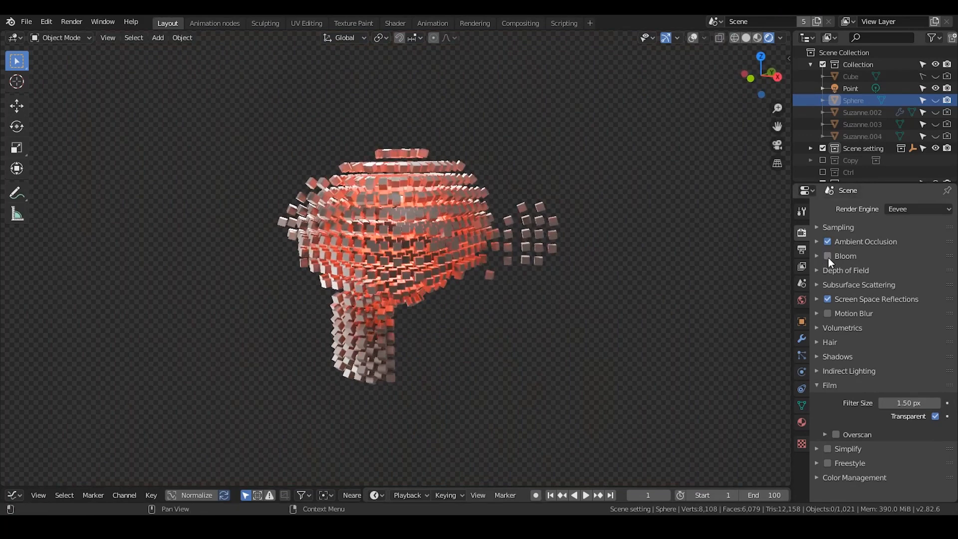
{"action": "left_click", "coordinate": [213, 23]}
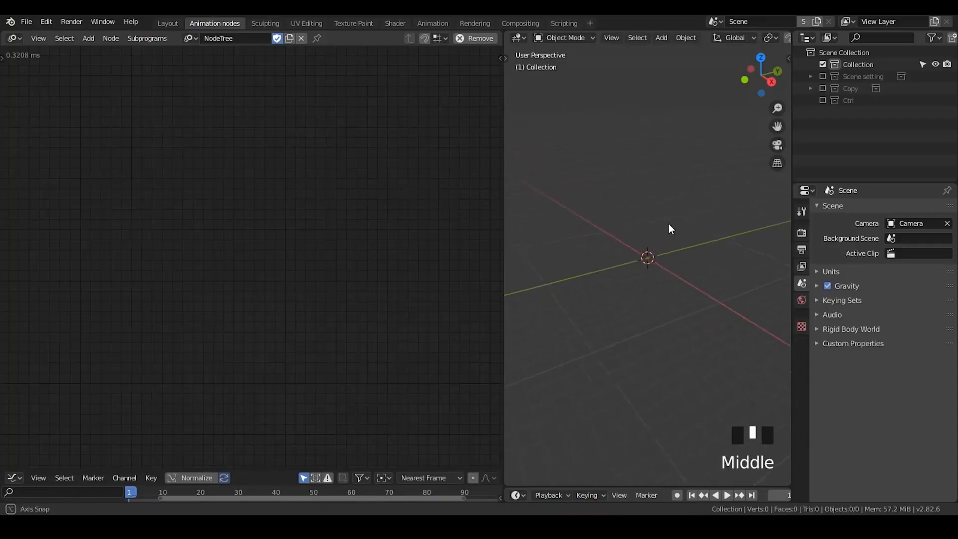
Add a Suzanne monkey head, delete its eyeballs and fill each socket with a flat face
{"action": "left_click", "coordinate": [661, 37]}
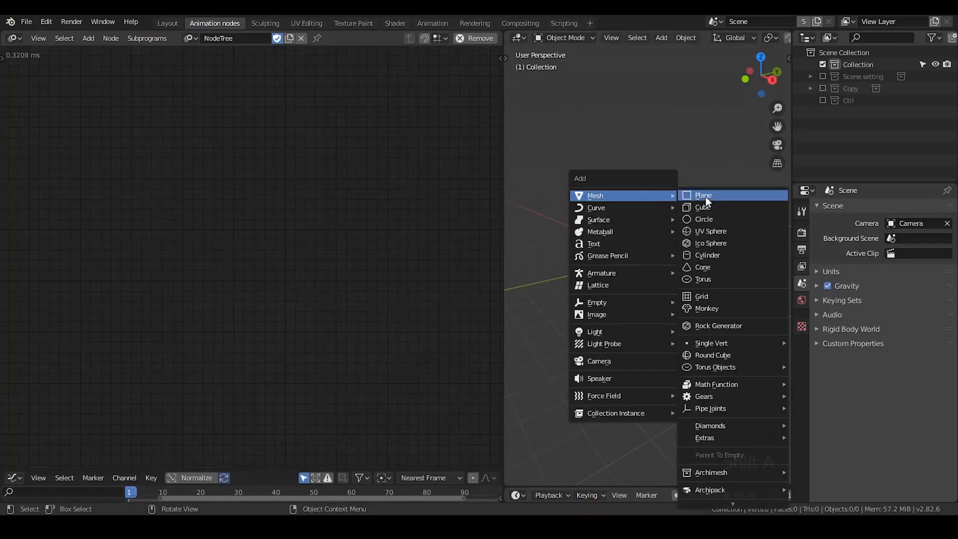
{"action": "left_click", "coordinate": [706, 308]}
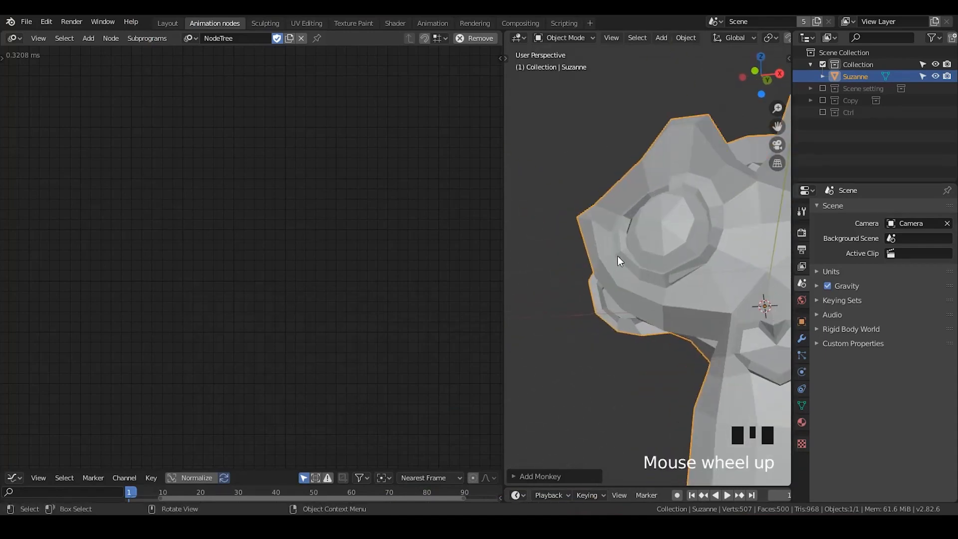
{"action": "scroll", "scroll_direction": "up", "scroll_amount": 3}
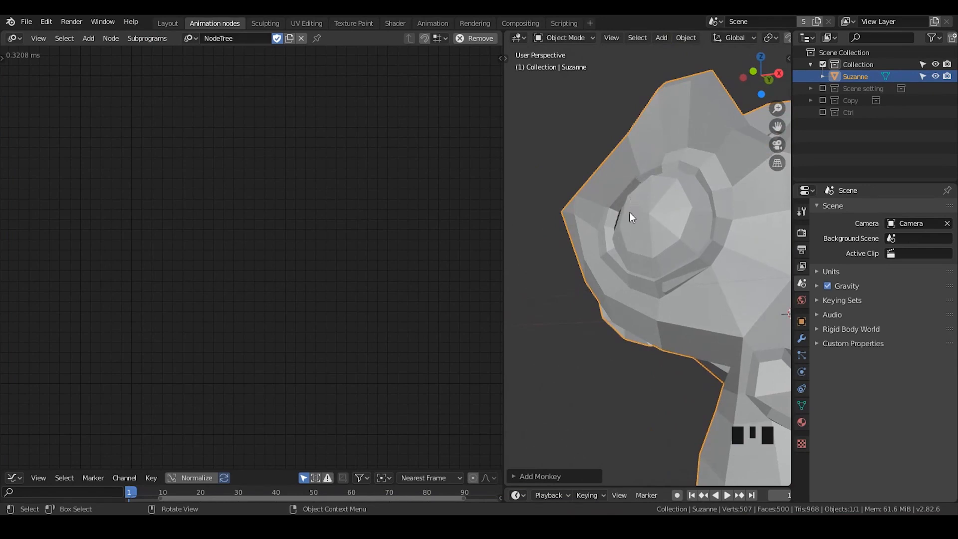
{"action": "mouse_move", "coordinate": [621, 225]}
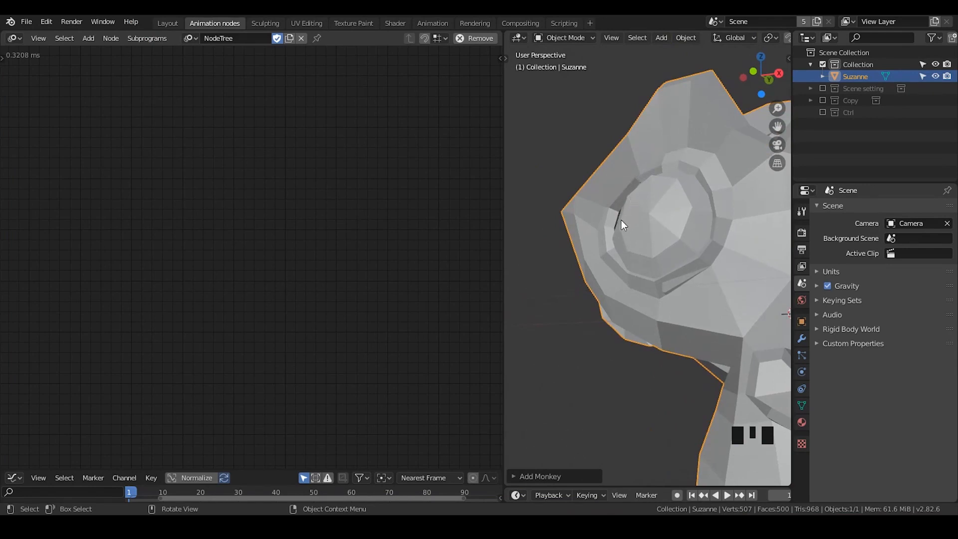
{"action": "key", "text": "Tab"}
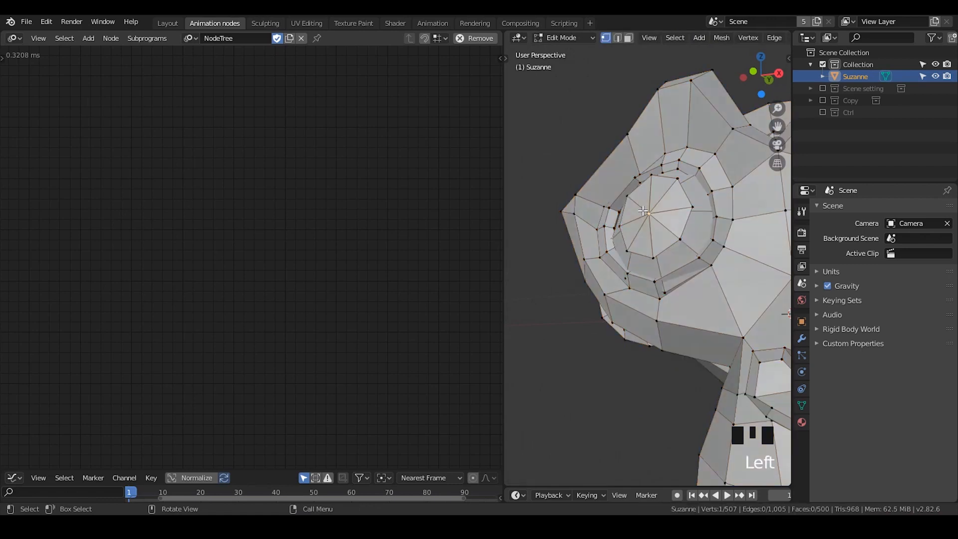
{"action": "key", "text": "x"}
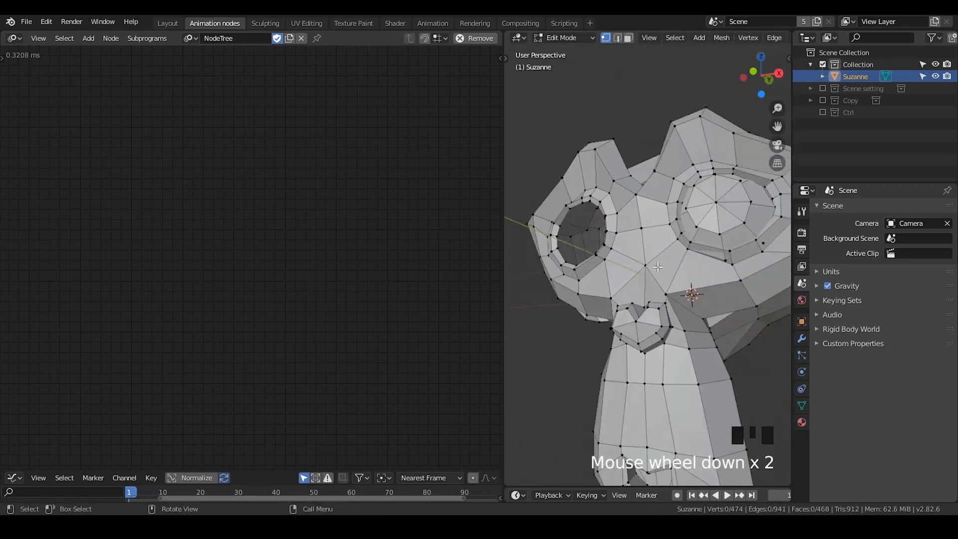
{"action": "left_click", "coordinate": [724, 212]}
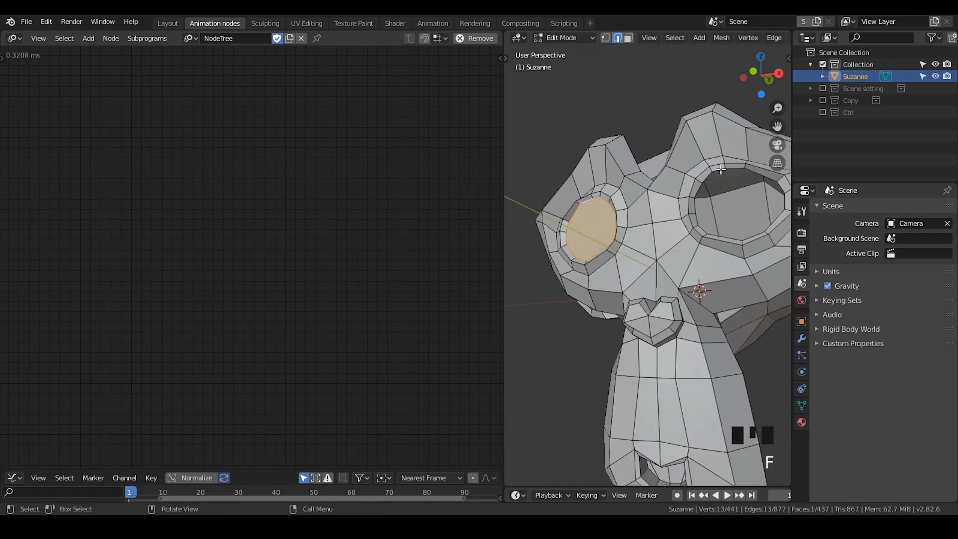
{"action": "key", "text": "Tab"}
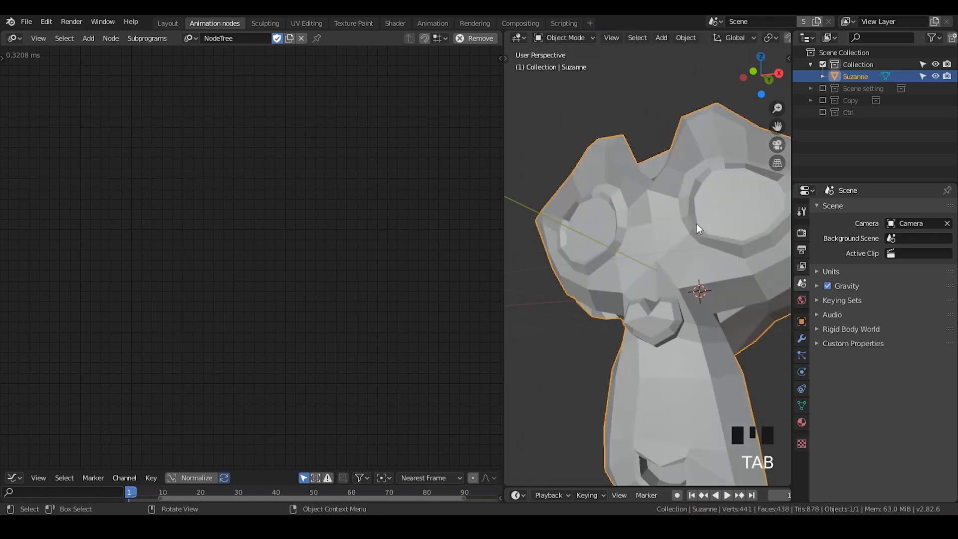
{"action": "left_click_drag", "start_coordinate": [699, 229], "coordinate": [708, 281]}
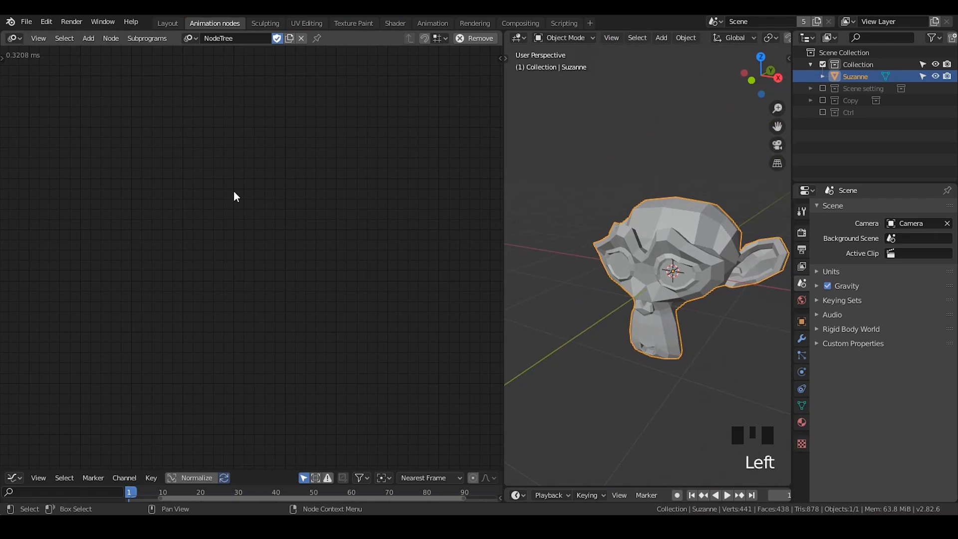
Add a Distribute Matrices grid node with X, Y and Z divisions driven by one integer of 10
{"action": "key", "text": "ctrl+a"}
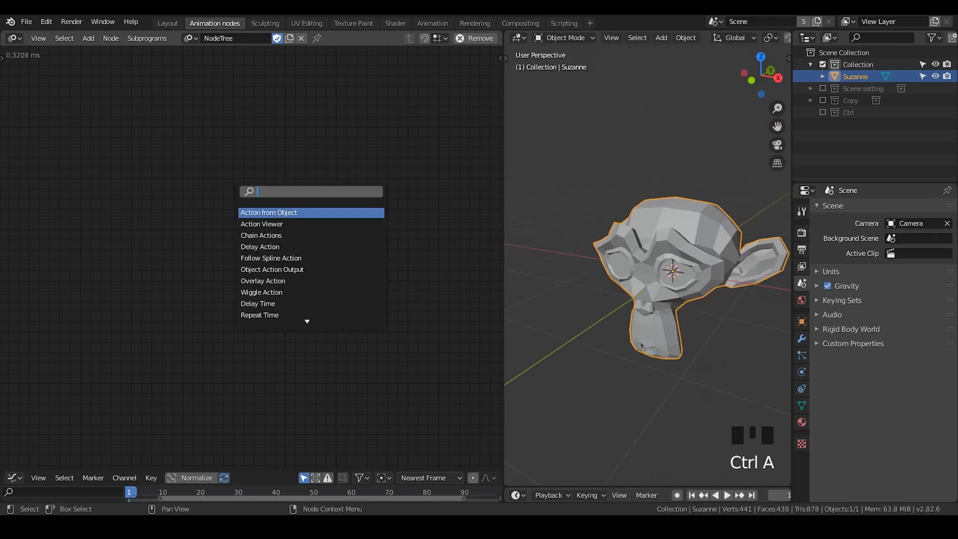
{"action": "type", "text": "dis"}
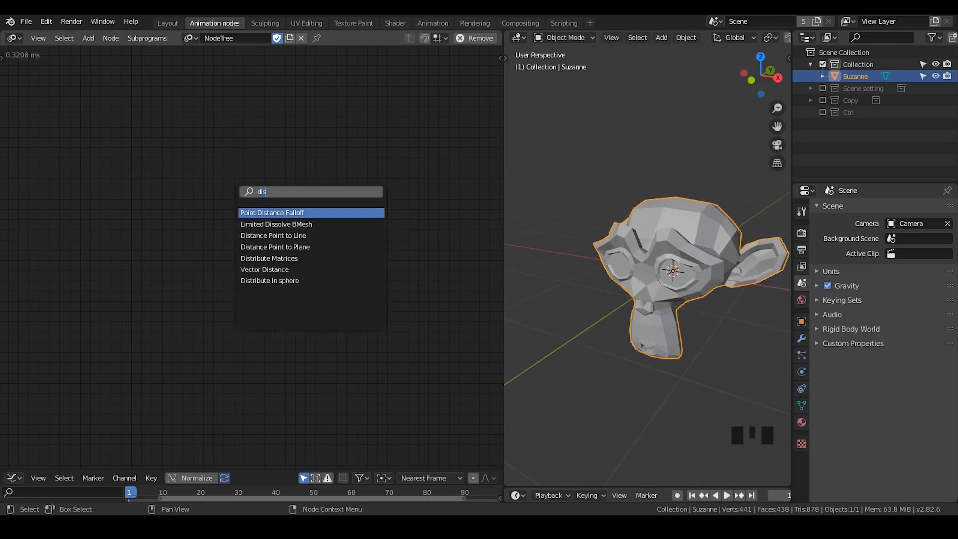
{"action": "left_click", "coordinate": [268, 257]}
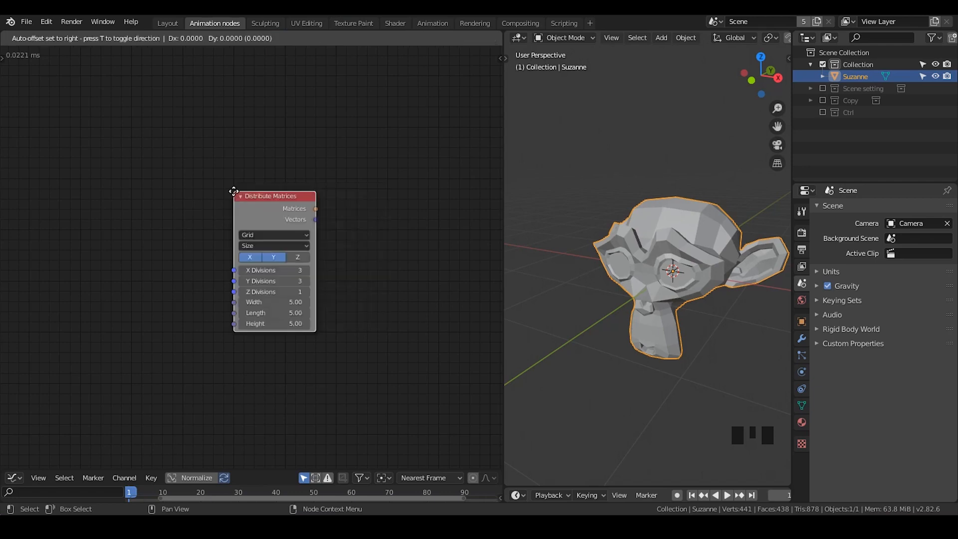
{"action": "key", "text": "ctrl+a"}
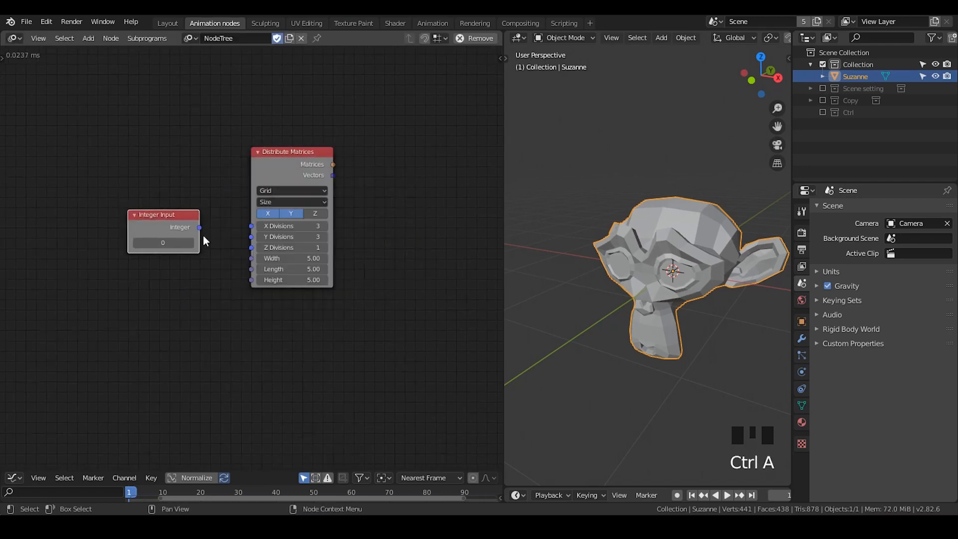
{"action": "left_click_drag", "start_coordinate": [200, 227], "coordinate": [250, 225]}
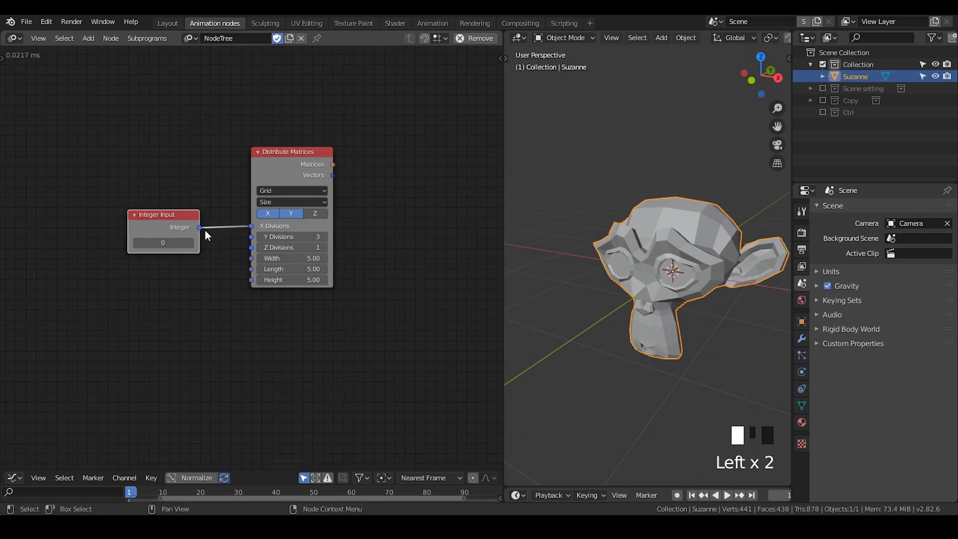
{"action": "left_click_drag", "start_coordinate": [198, 227], "coordinate": [250, 247]}
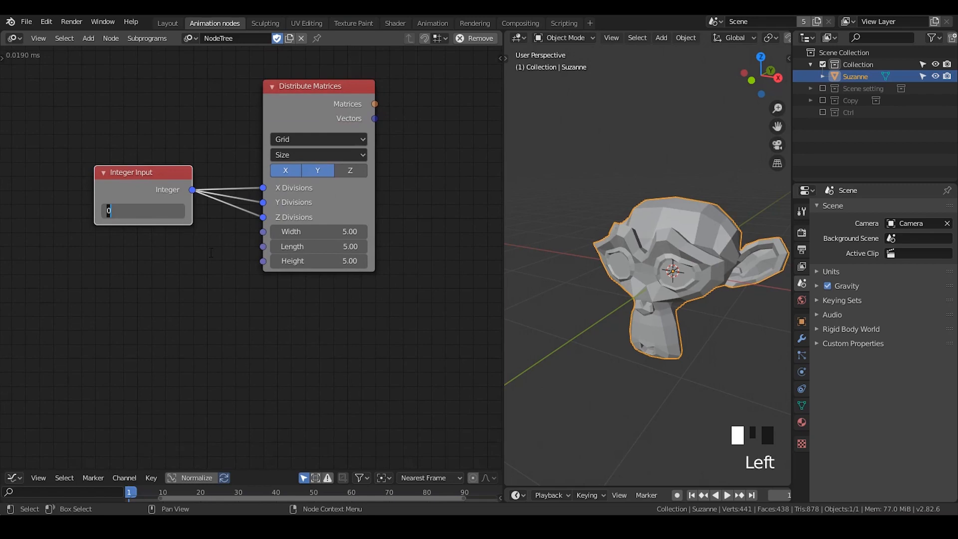
{"action": "type", "text": "10"}
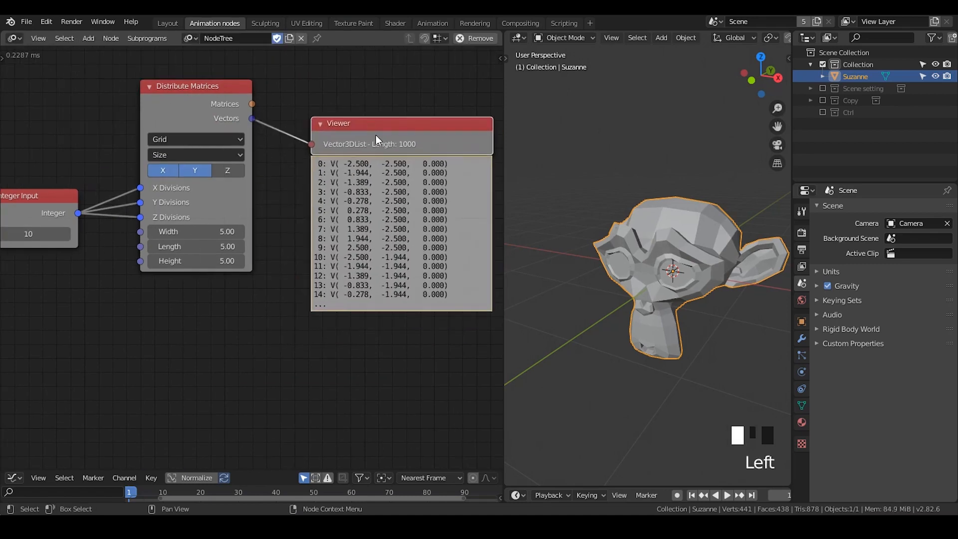
Feed the grid vectors into a 3D Viewer so the 2.82-size point lattice shows around Suzanne
{"action": "scroll", "scroll_direction": "down", "scroll_amount": 3}
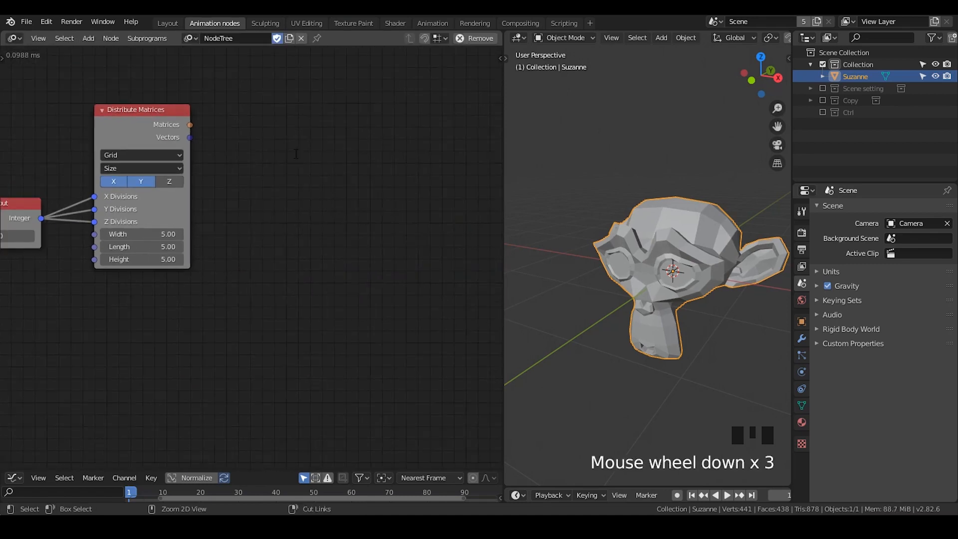
{"action": "left_click_drag", "start_coordinate": [189, 137], "coordinate": [255, 166]}
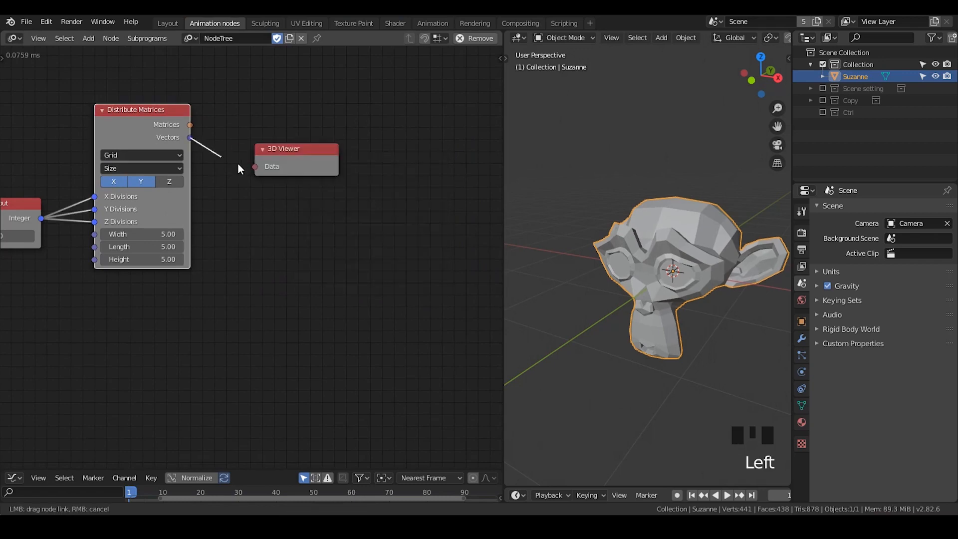
{"action": "scroll", "scroll_direction": "down", "scroll_amount": 3}
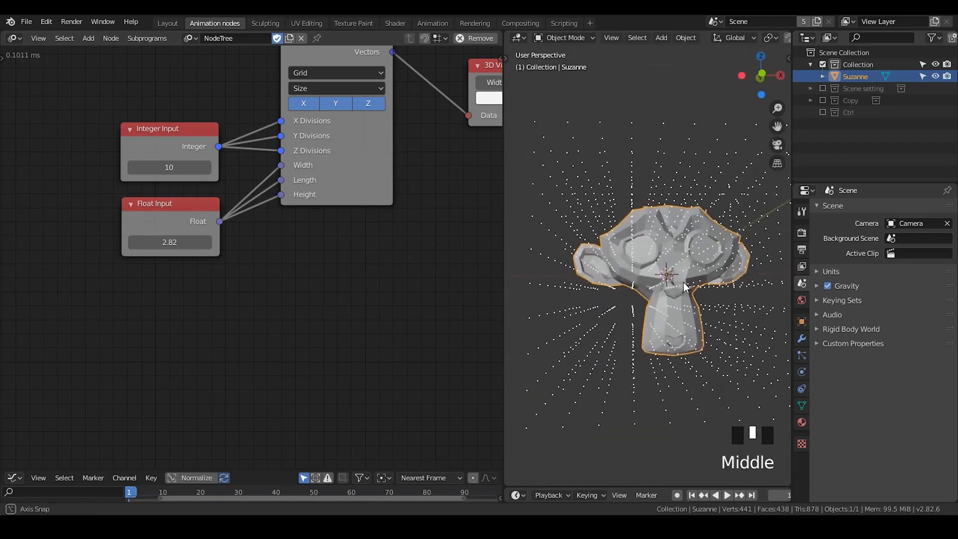
{"action": "double_click", "coordinate": [169, 167]}
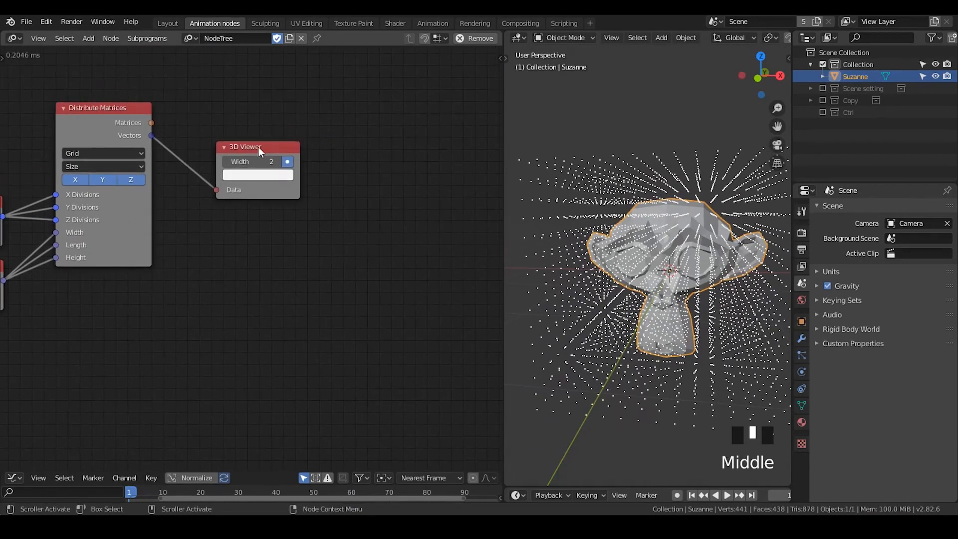
Add Is Inside Volume with a Construct BVHTree built from the Suzanne object
{"action": "left_click_drag", "start_coordinate": [245, 146], "coordinate": [296, 92]}
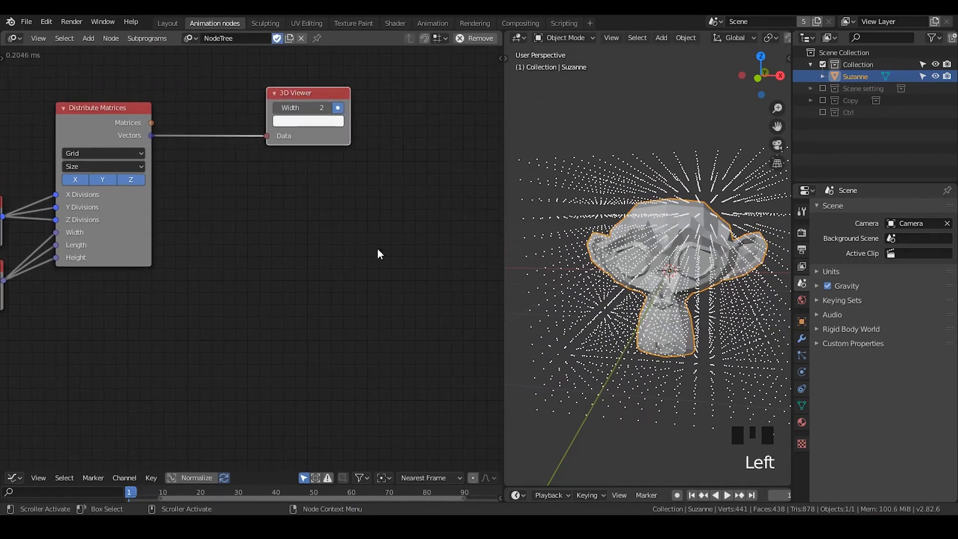
{"action": "key", "text": "ctrl+a"}
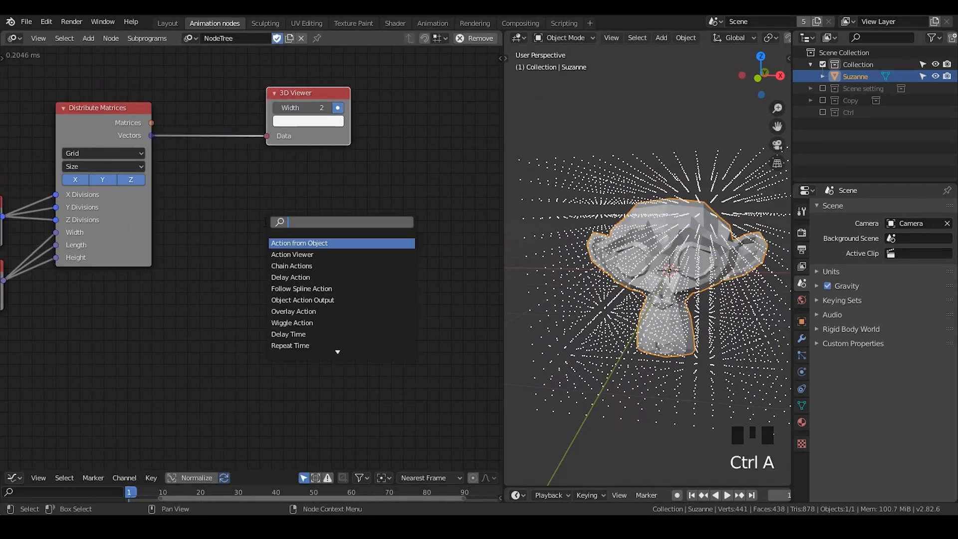
{"action": "type", "text": "is in"}
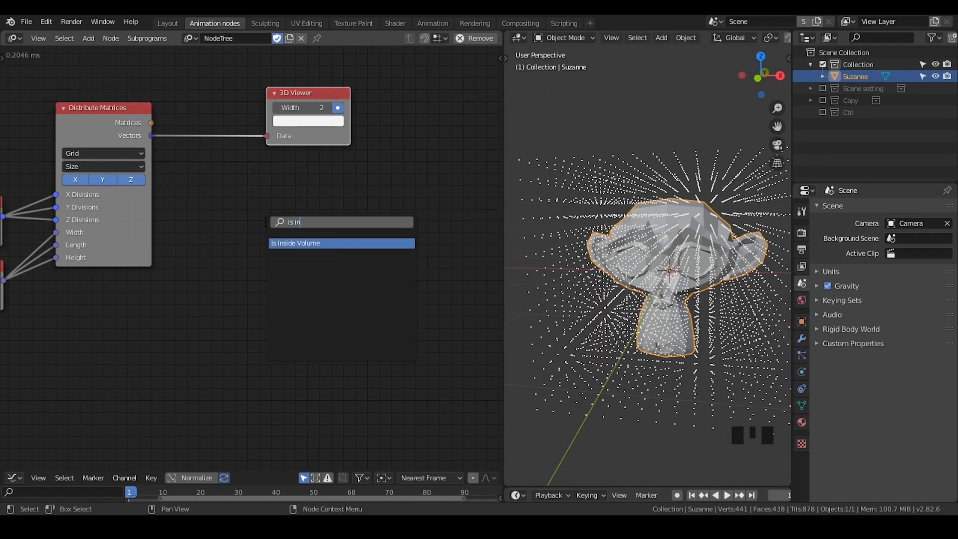
{"action": "key", "text": "ctrl+a"}
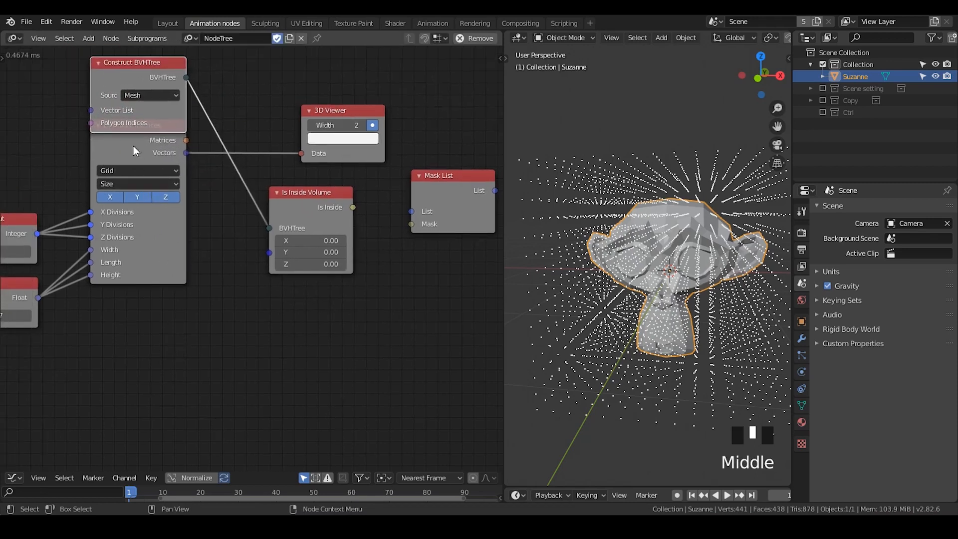
{"action": "left_click", "coordinate": [149, 95]}
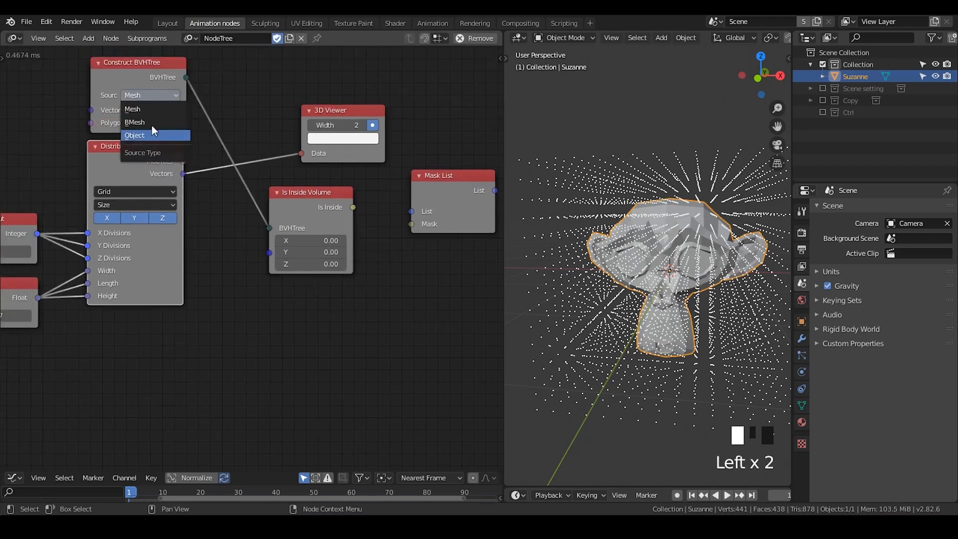
{"action": "left_click", "coordinate": [134, 135]}
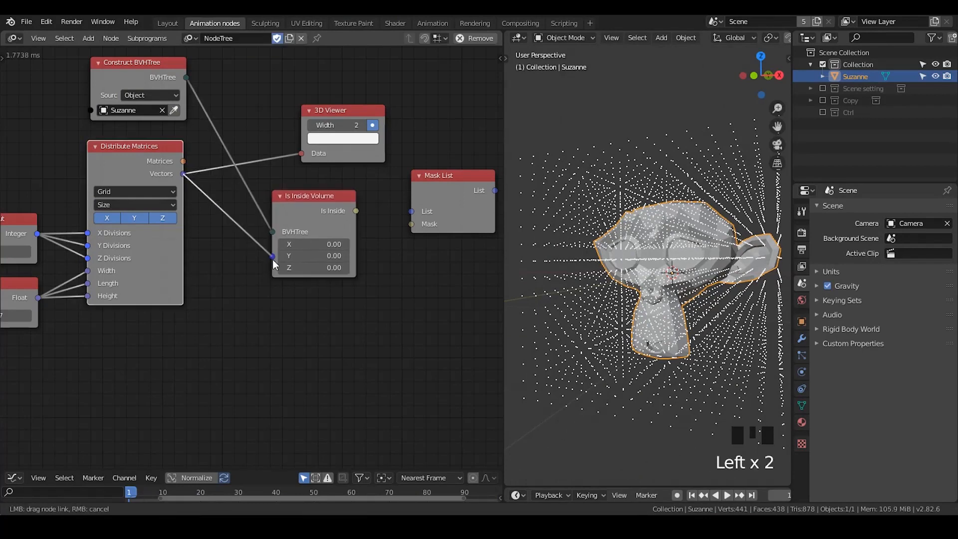
Feed the grid points through the inside-volume test so only points inside the head remain
{"action": "left_click_drag", "start_coordinate": [310, 196], "coordinate": [295, 209]}
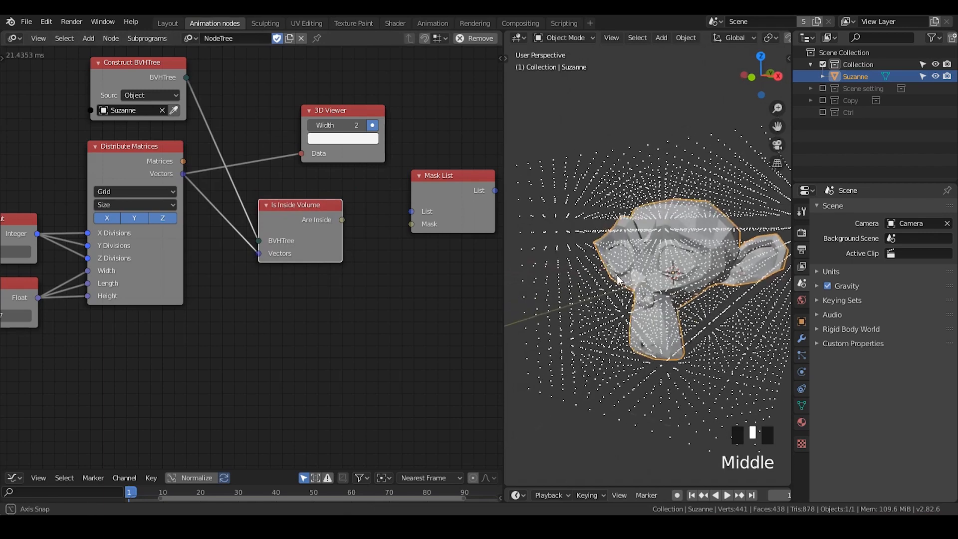
{"action": "left_click_drag", "start_coordinate": [616, 278], "coordinate": [745, 238]}
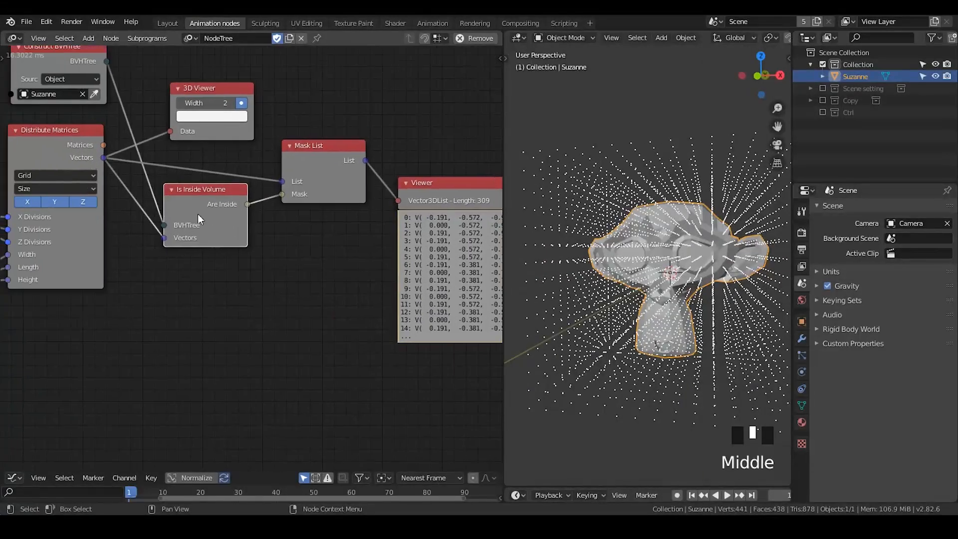
{"action": "left_click", "coordinate": [27, 202]}
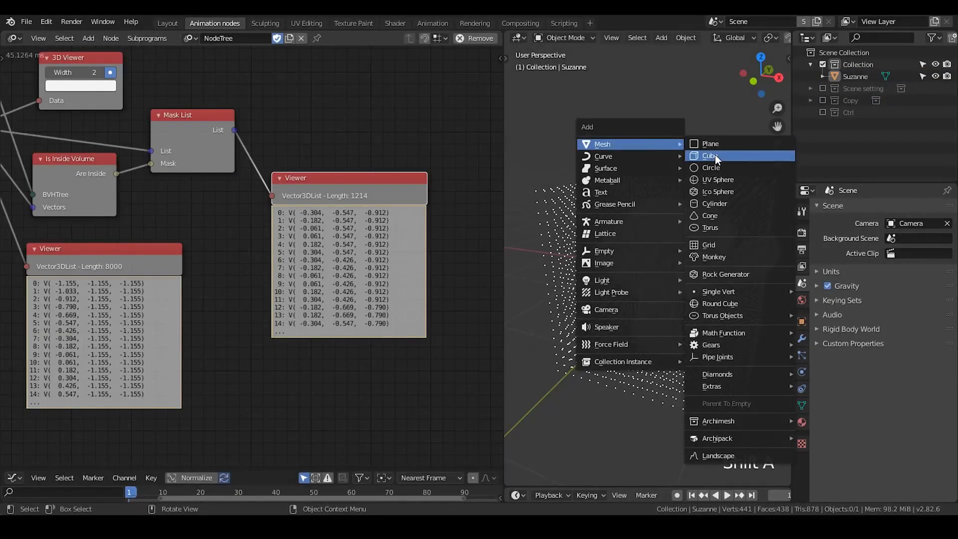
Add a cube at the origin and scale it down to a tiny size among the grid dots
{"action": "left_click", "coordinate": [710, 155]}
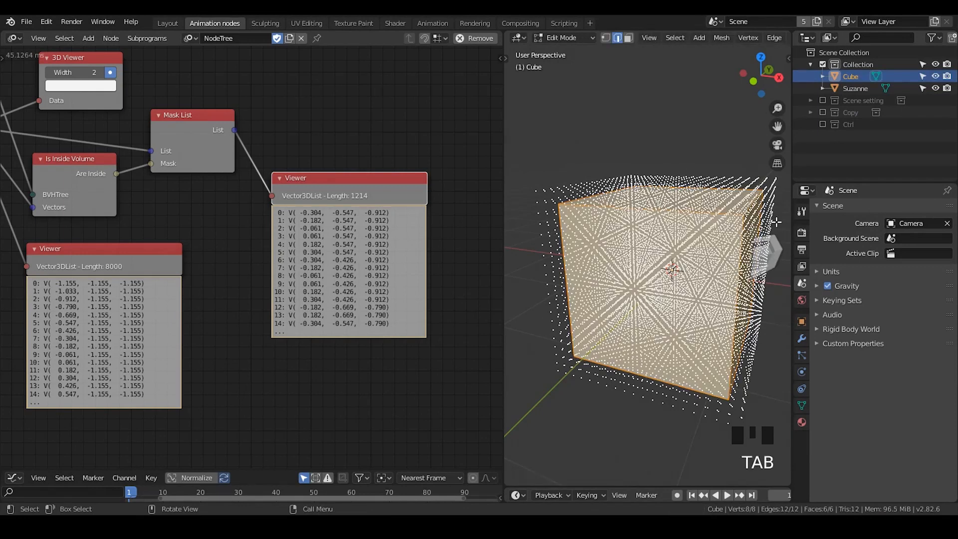
{"action": "key", "text": "s"}
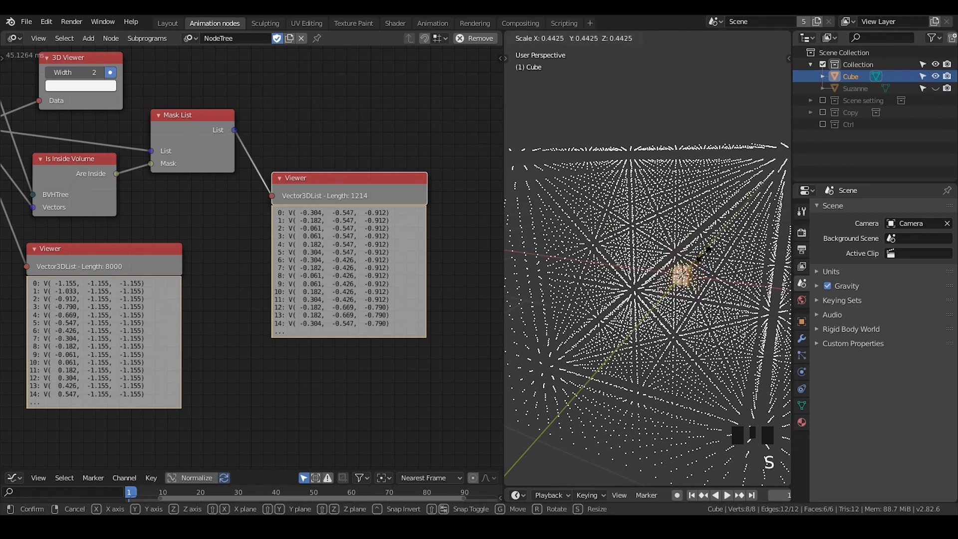
{"action": "key", "text": "Tab"}
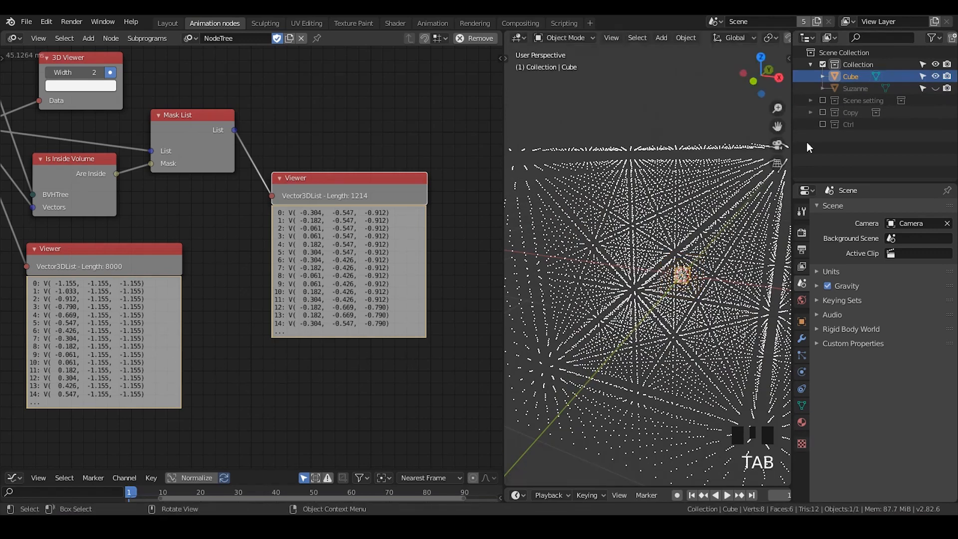
{"action": "scroll", "scroll_direction": "down", "scroll_amount": 3}
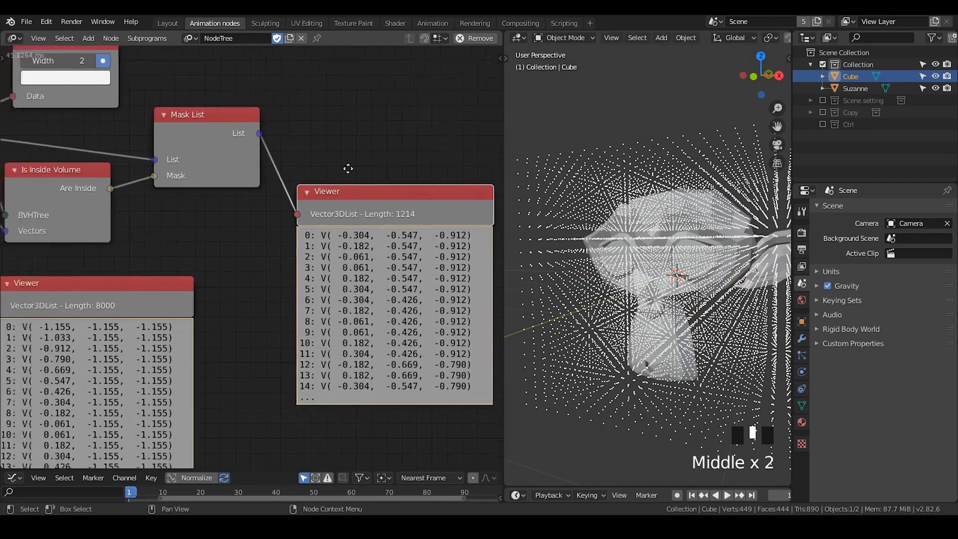
{"action": "scroll", "scroll_direction": "down", "scroll_amount": 3}
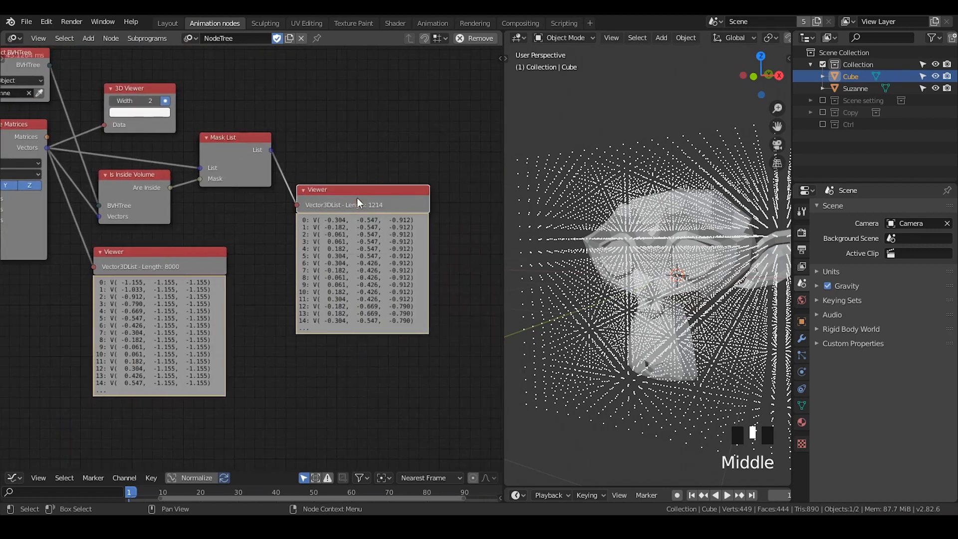
{"action": "left_click_drag", "start_coordinate": [357, 205], "coordinate": [360, 226]}
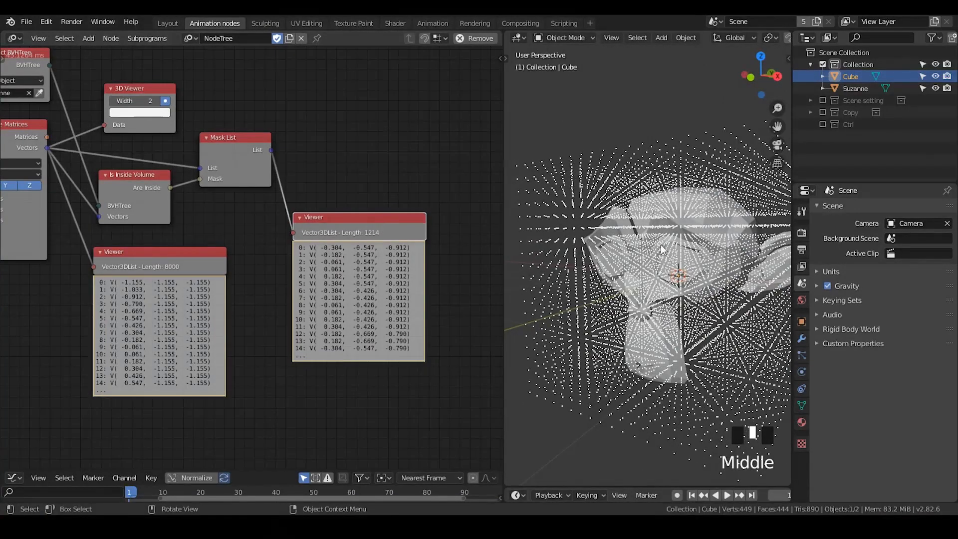
{"action": "left_click", "coordinate": [855, 88]}
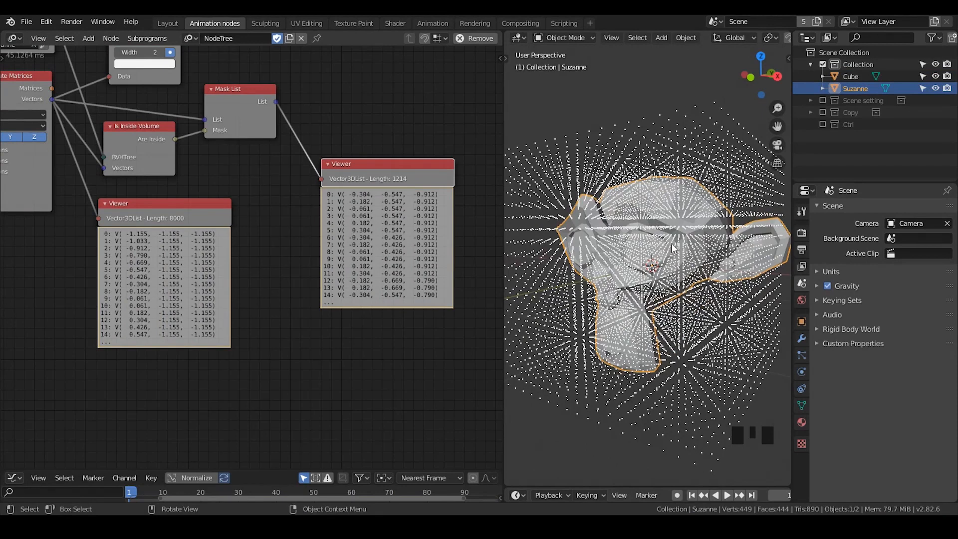
{"action": "mouse_move", "coordinate": [670, 238]}
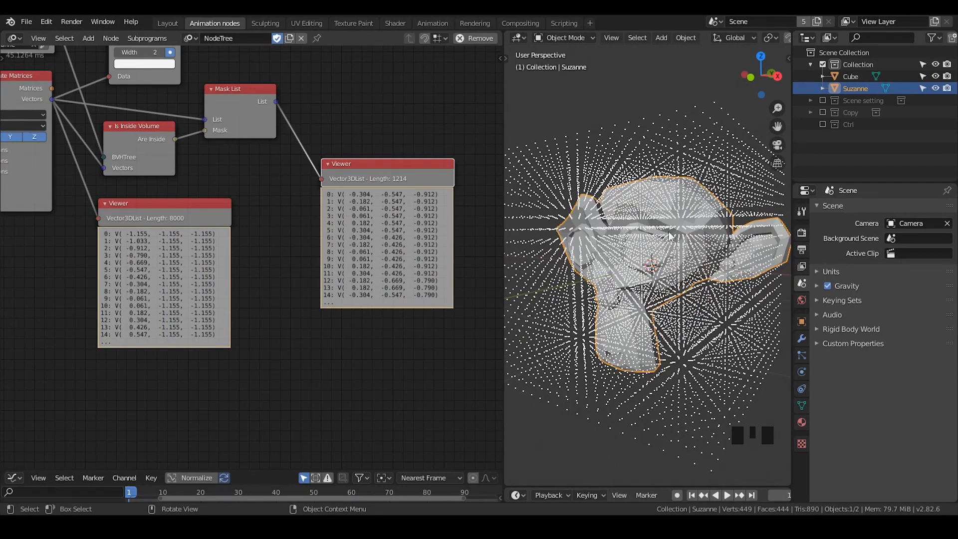
{"action": "mouse_move", "coordinate": [622, 158]}
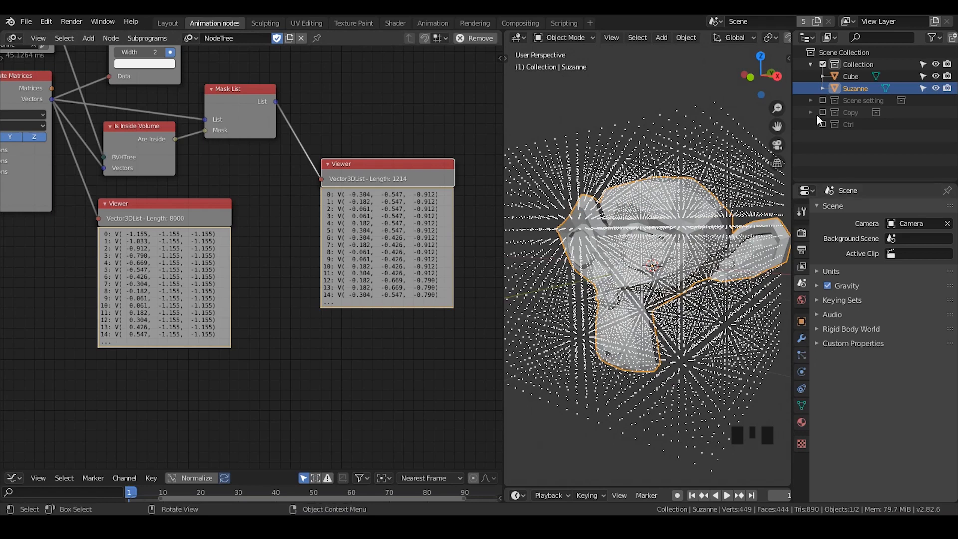
Give Suzanne a Solidify modifier with -0.02 m thickness, making it a hollow shell
{"action": "left_click", "coordinate": [801, 338]}
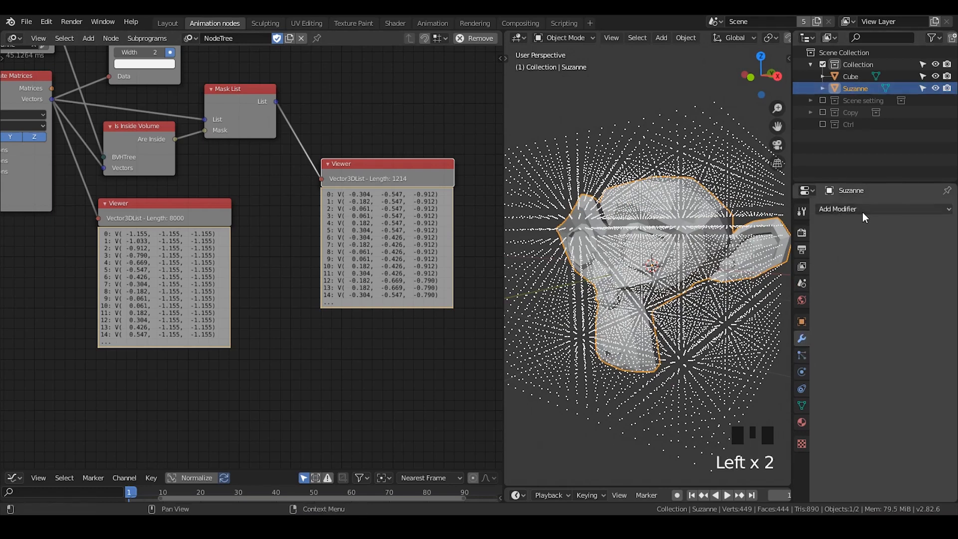
{"action": "left_click", "coordinate": [837, 208]}
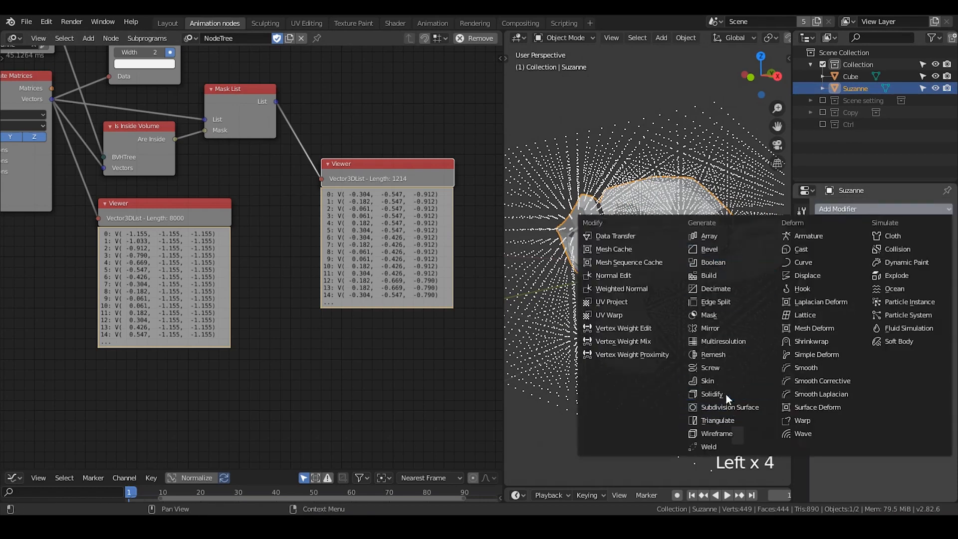
{"action": "mouse_move", "coordinate": [736, 302]}
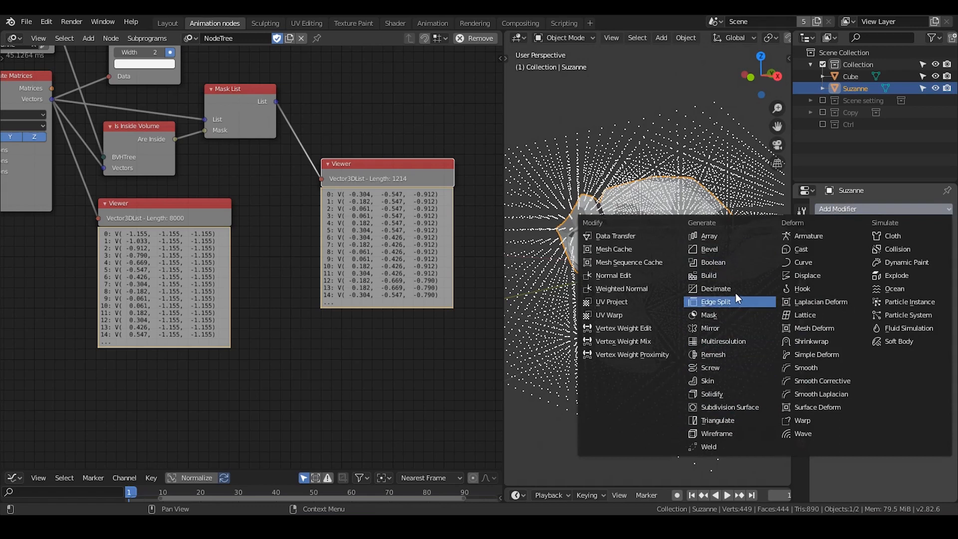
{"action": "mouse_move", "coordinate": [707, 380]}
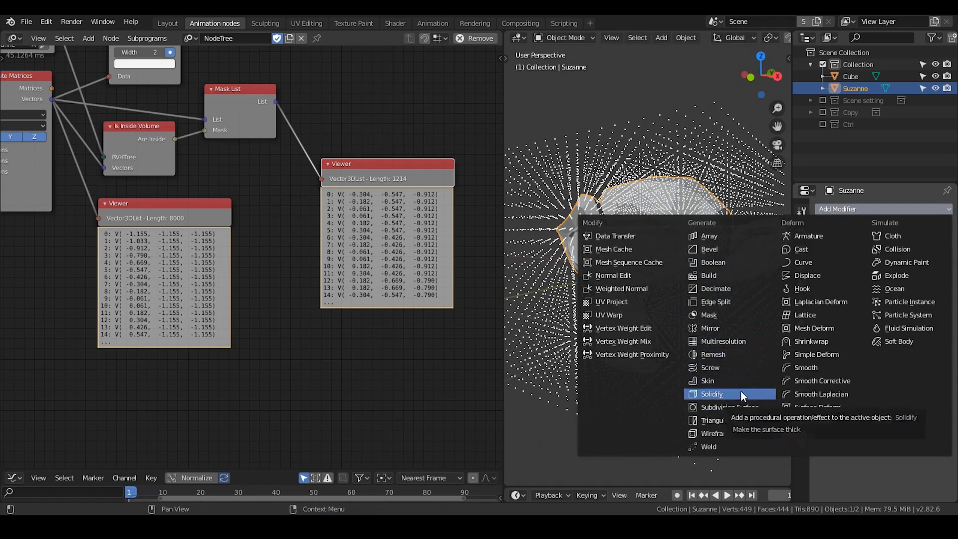
{"action": "left_click", "coordinate": [711, 393]}
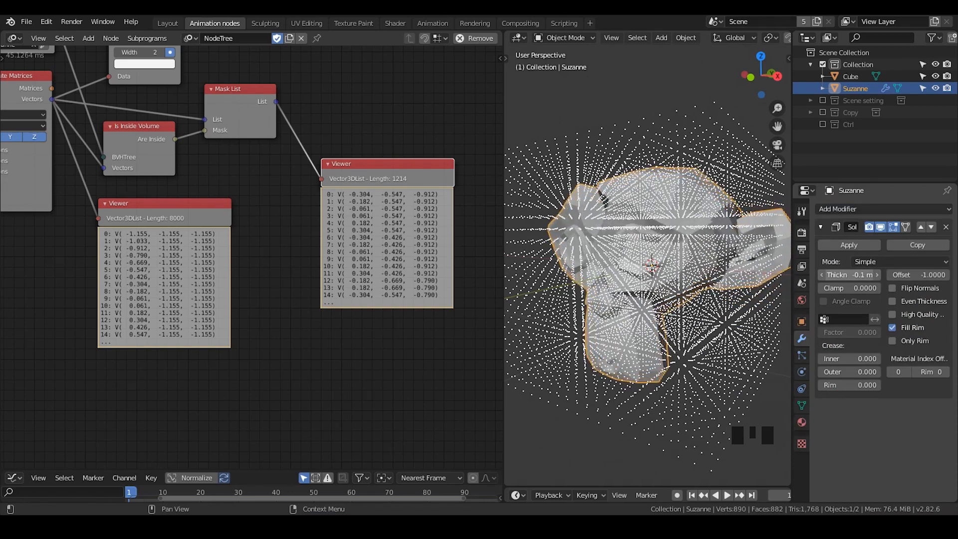
{"action": "left_click_drag", "start_coordinate": [849, 274], "coordinate": [867, 274]}
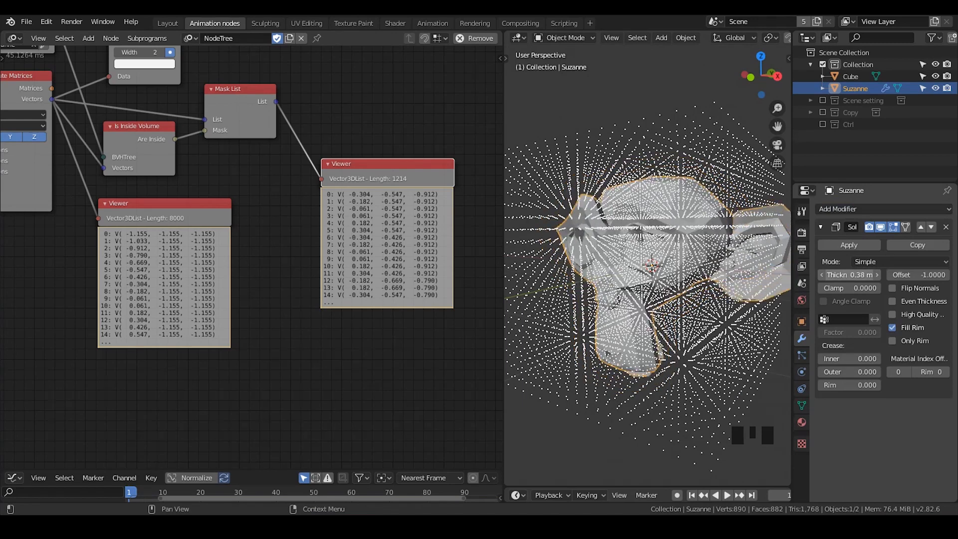
{"action": "left_click_drag", "start_coordinate": [867, 274], "coordinate": [831, 274]}
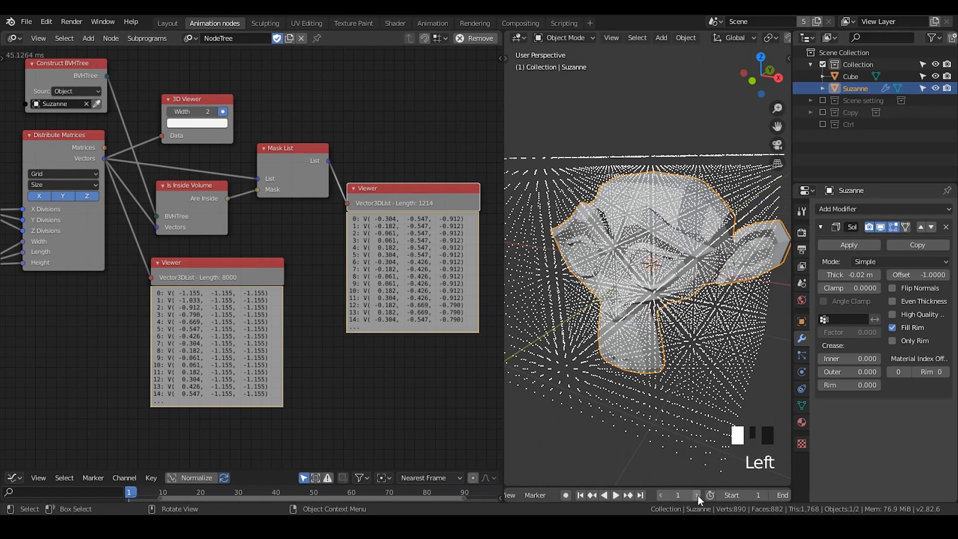
{"action": "left_click", "coordinate": [694, 495]}
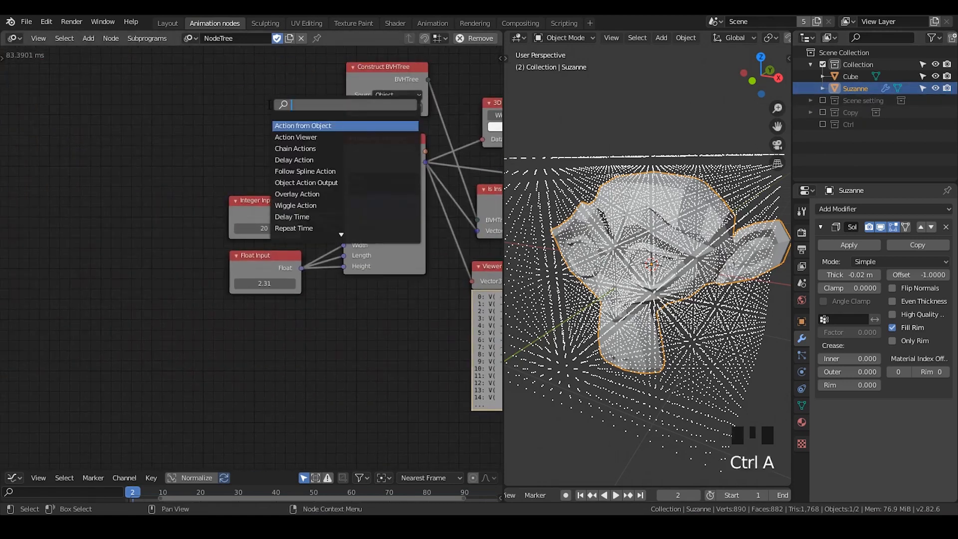
Drive the solidify thickness from an Object Attribute Output float set to -0.06
{"action": "type", "text": "object att"}
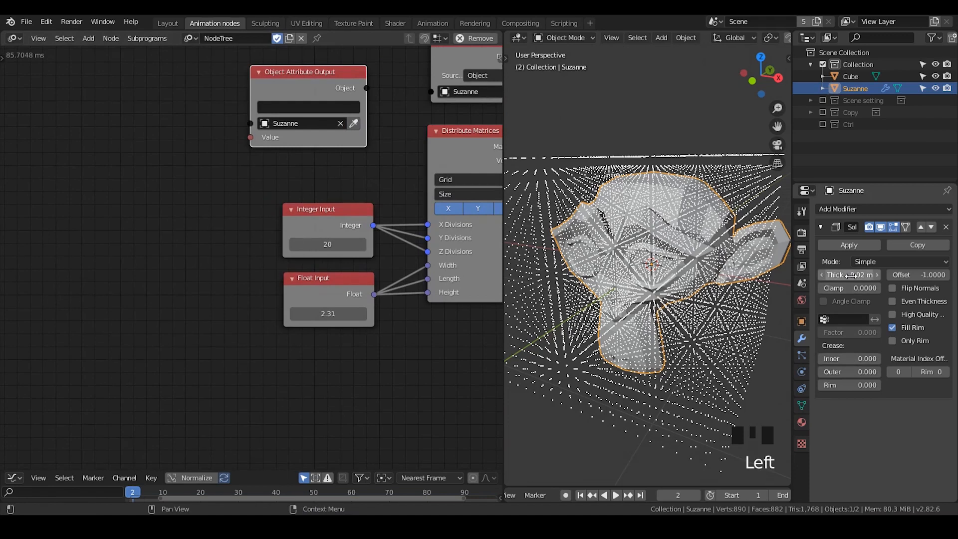
{"action": "right_click", "coordinate": [848, 274]}
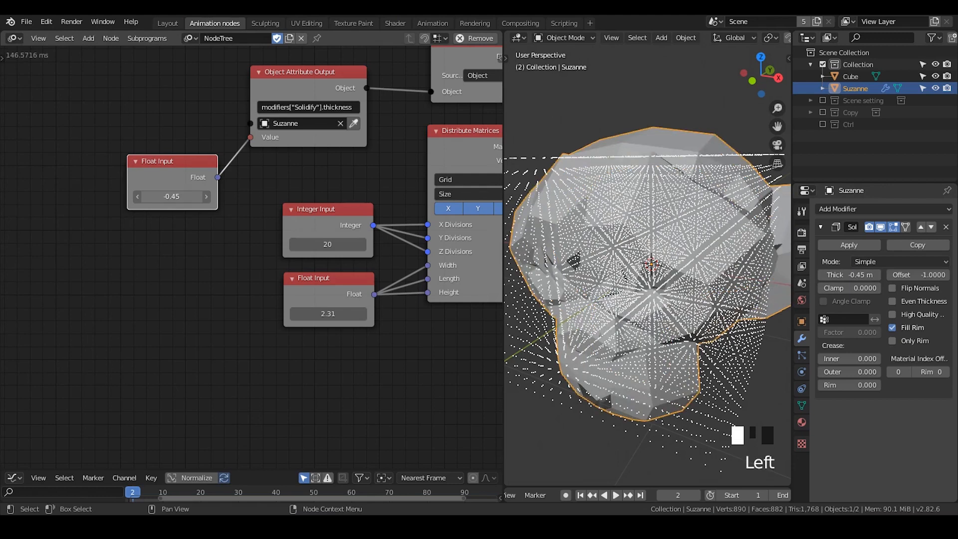
{"action": "scroll", "scroll_direction": "up", "scroll_amount": 3}
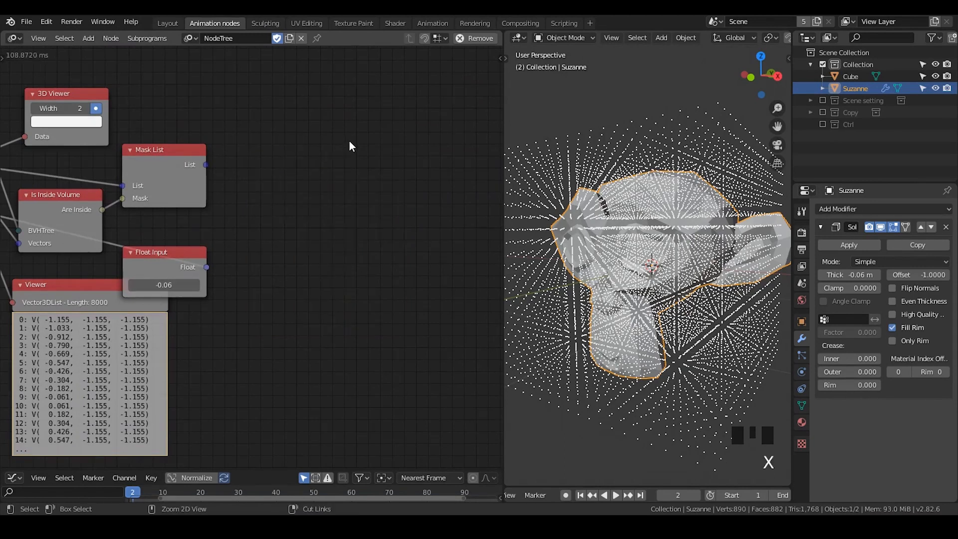
Add an Object Instancer for the Cube fed by Get Length of the masked point list
{"action": "type", "text": "object inst"}
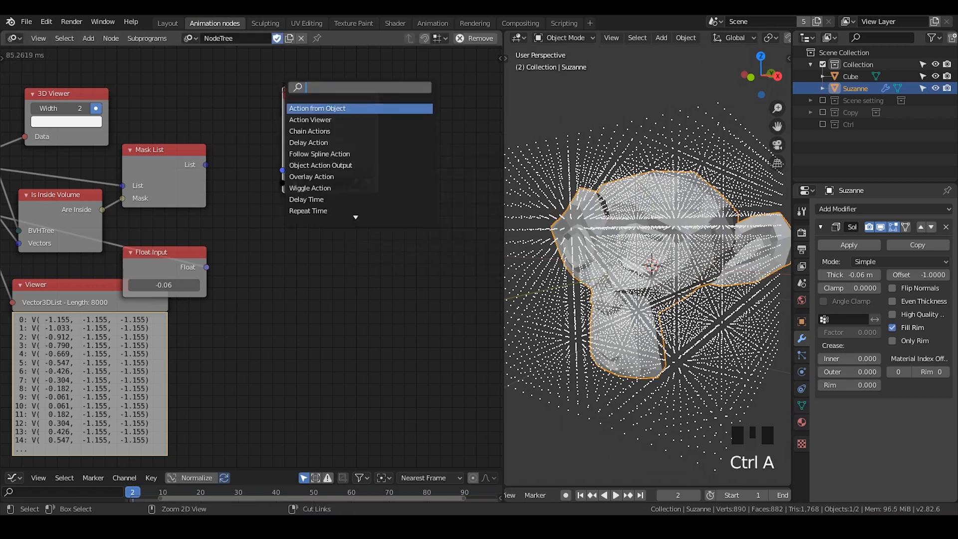
{"action": "type", "text": "object matrix"}
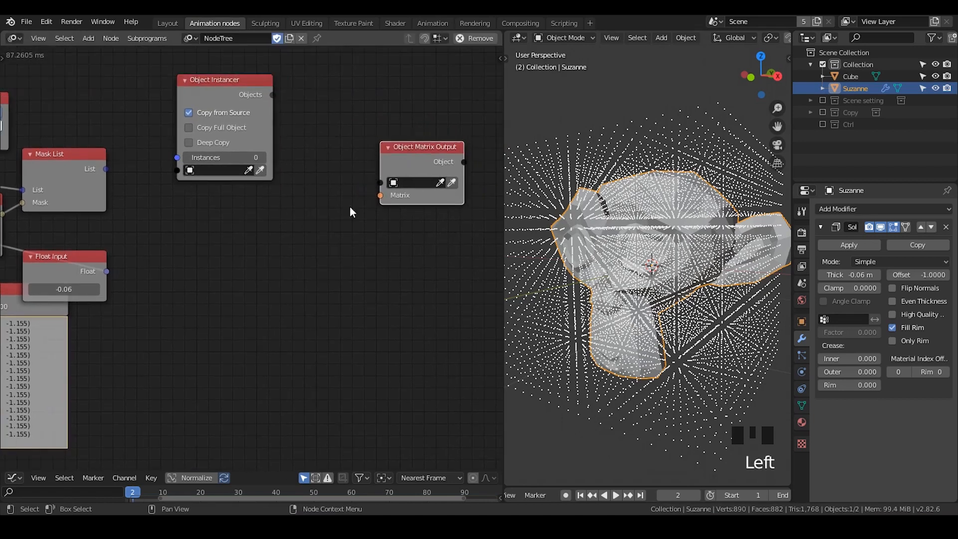
{"action": "left_click_drag", "start_coordinate": [271, 93], "coordinate": [380, 181]}
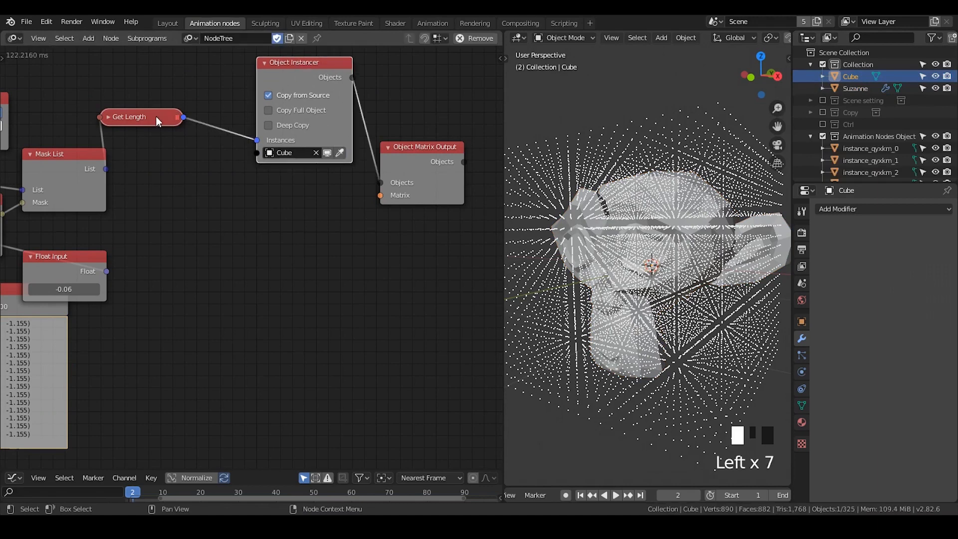
{"action": "left_click_drag", "start_coordinate": [141, 117], "coordinate": [180, 144]}
{"action": "type", "text": "object tra"}
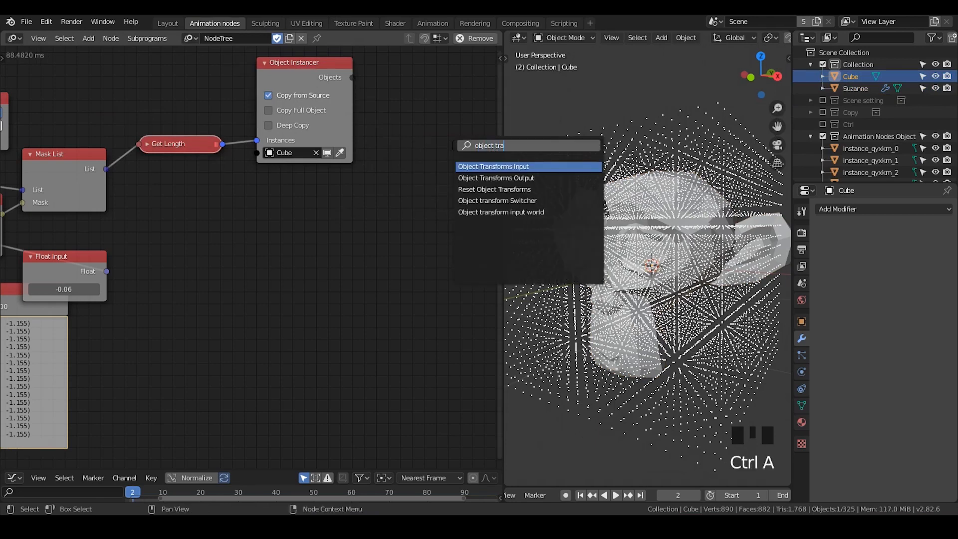
Add Object Transforms Output with XYZ location enabled and a Direction to Rotation node
{"action": "type", "text": "ns"}
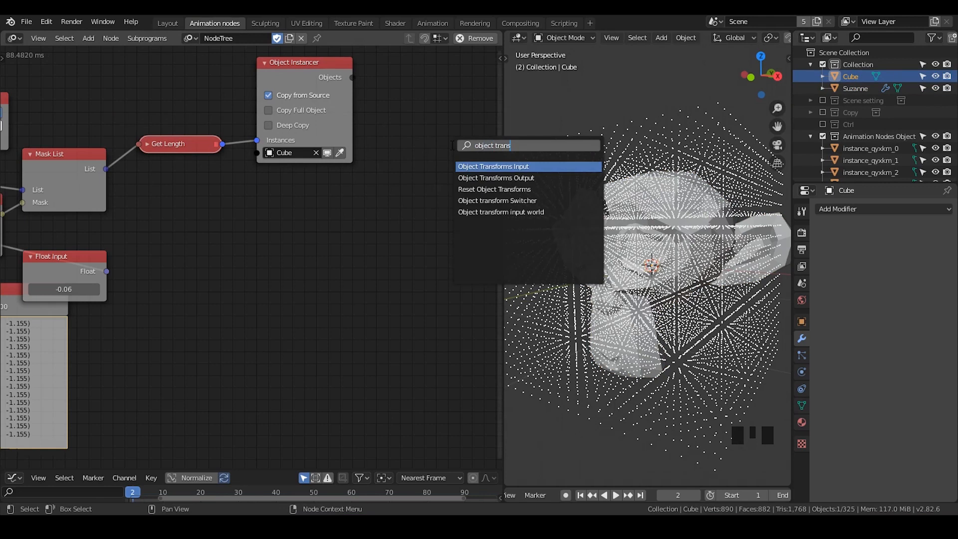
{"action": "left_click", "coordinate": [496, 177]}
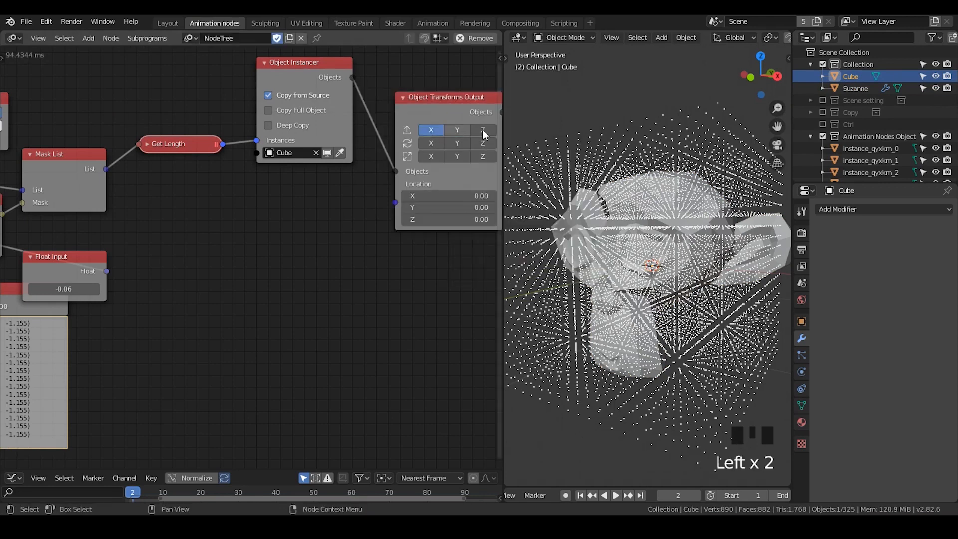
{"action": "left_click", "coordinate": [482, 129]}
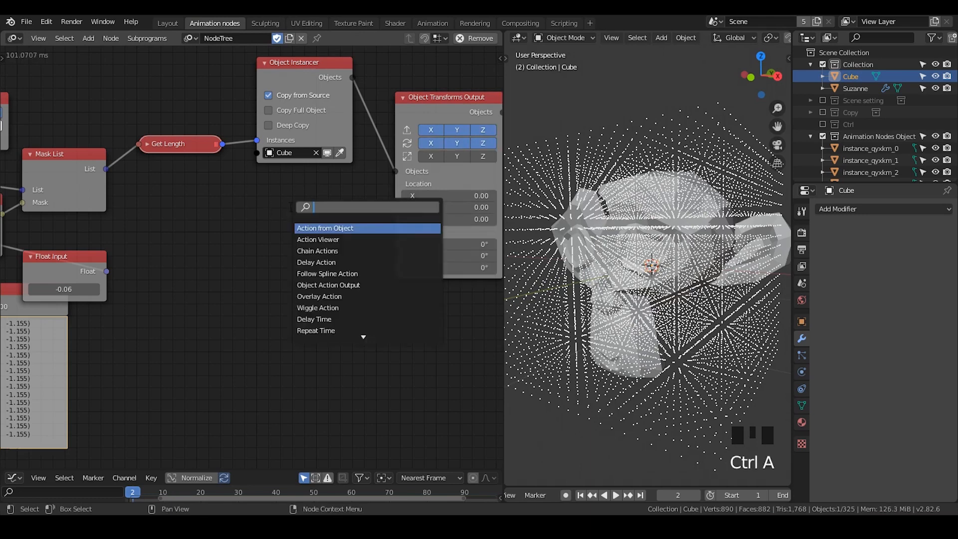
{"action": "type", "text": "dire"}
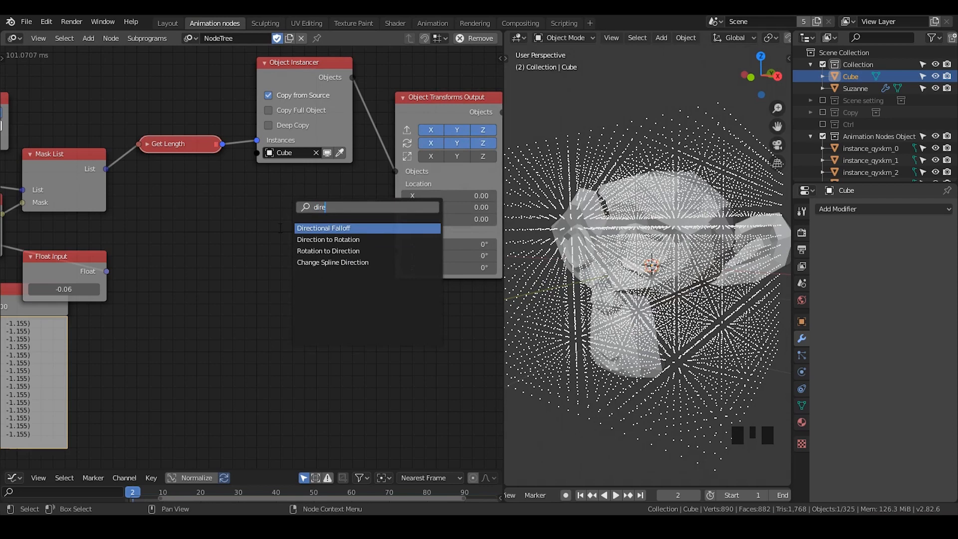
{"action": "left_click", "coordinate": [327, 239]}
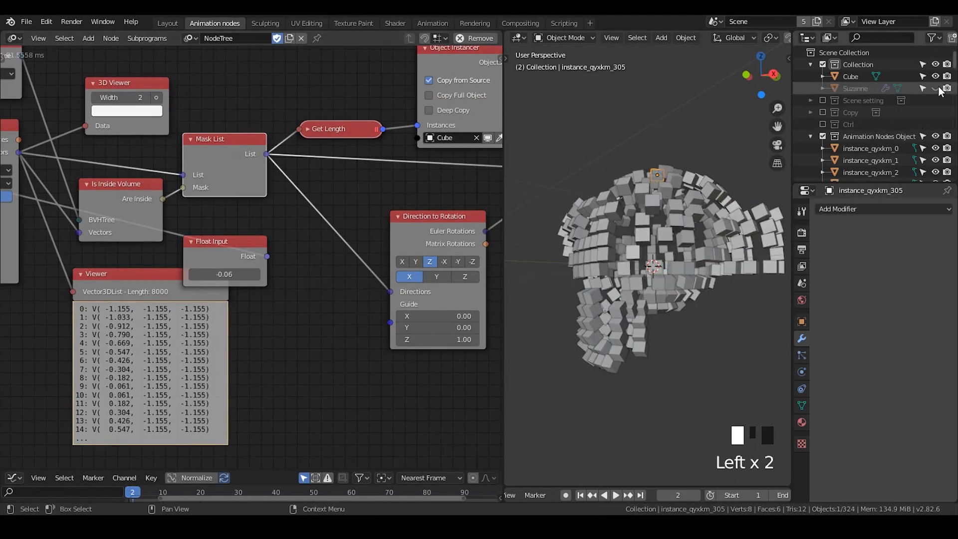
Hide Suzanne and raise the grid to 25 divisions of half-size cubes forming the voxel head
{"action": "left_click_drag", "start_coordinate": [656, 268], "coordinate": [616, 320]}
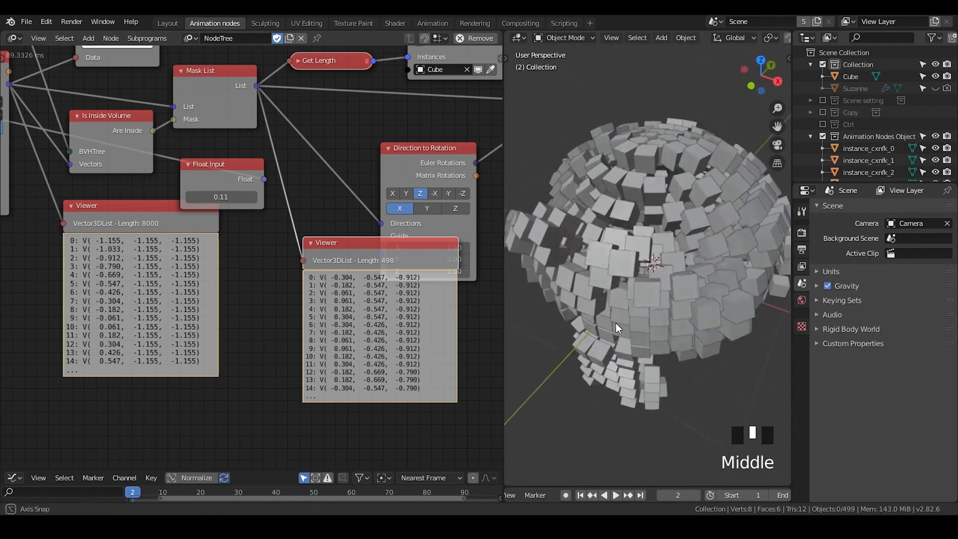
{"action": "left_click_drag", "start_coordinate": [616, 328], "coordinate": [552, 202]}
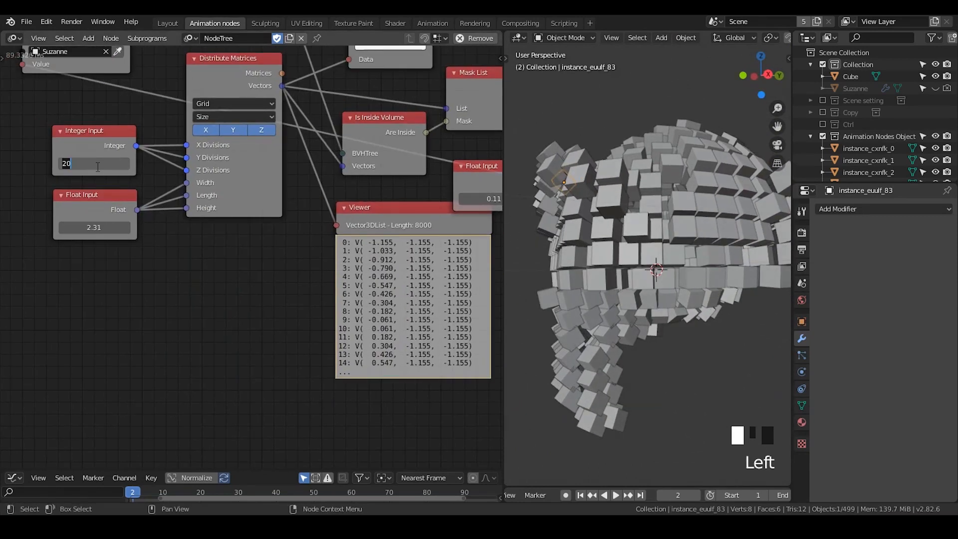
{"action": "type", "text": "25"}
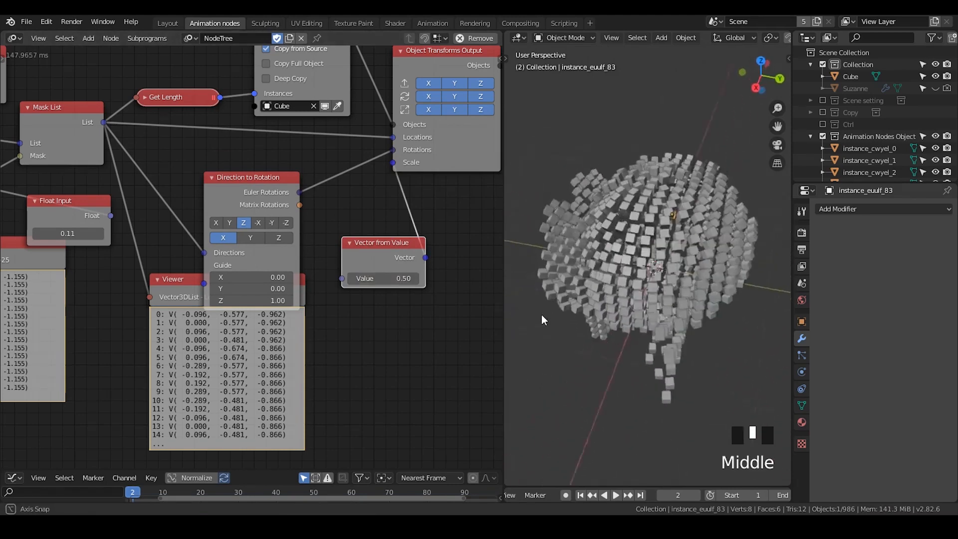
{"action": "left_click_drag", "start_coordinate": [641, 275], "coordinate": [647, 268]}
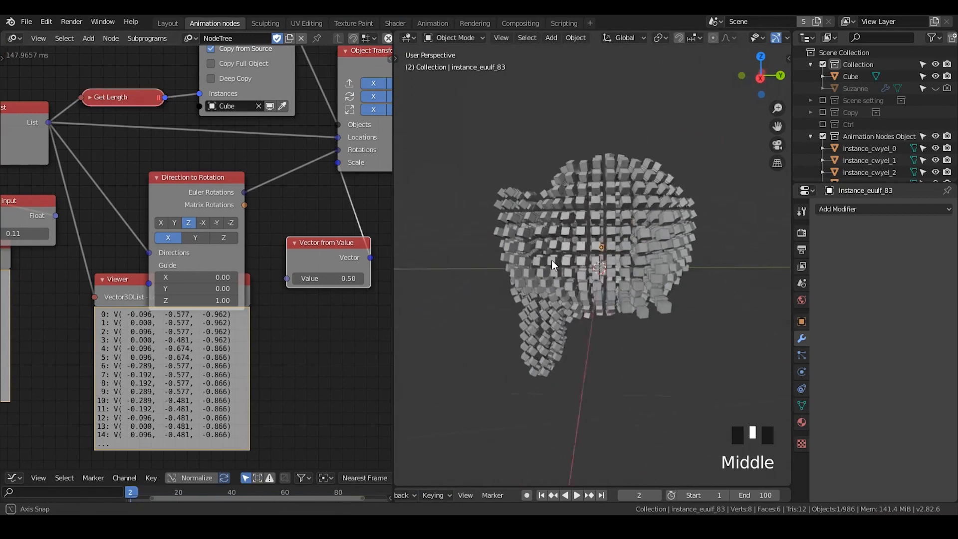
{"action": "left_click_drag", "start_coordinate": [553, 266], "coordinate": [684, 217]}
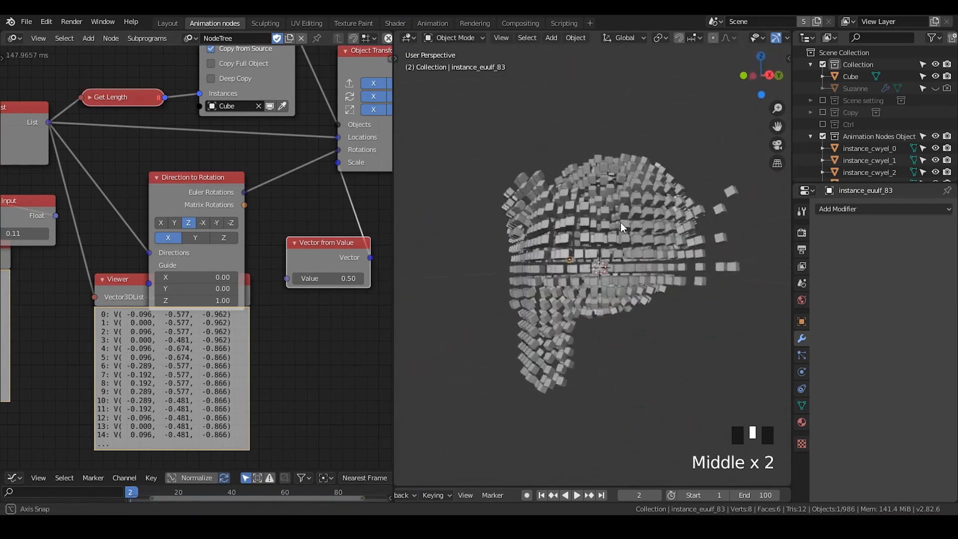
{"action": "left_click_drag", "start_coordinate": [620, 227], "coordinate": [665, 245]}
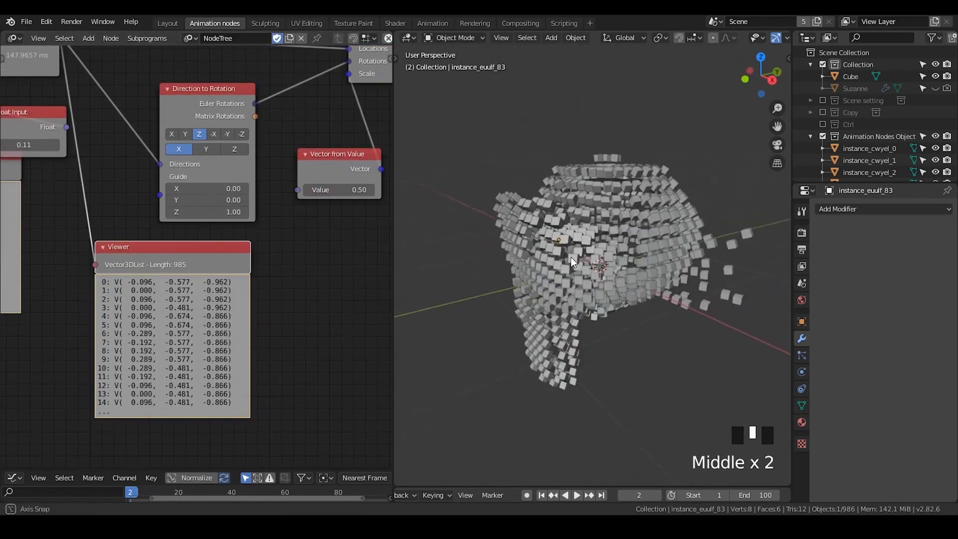
Add point lights and set the world background colour to black with bloom enabled
{"action": "key", "text": "shift+a"}
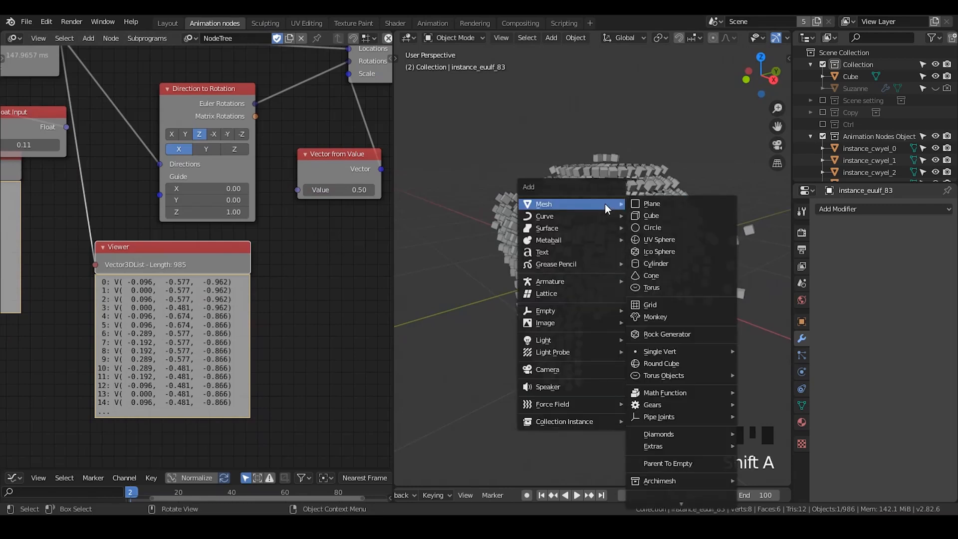
{"action": "mouse_move", "coordinate": [543, 339]}
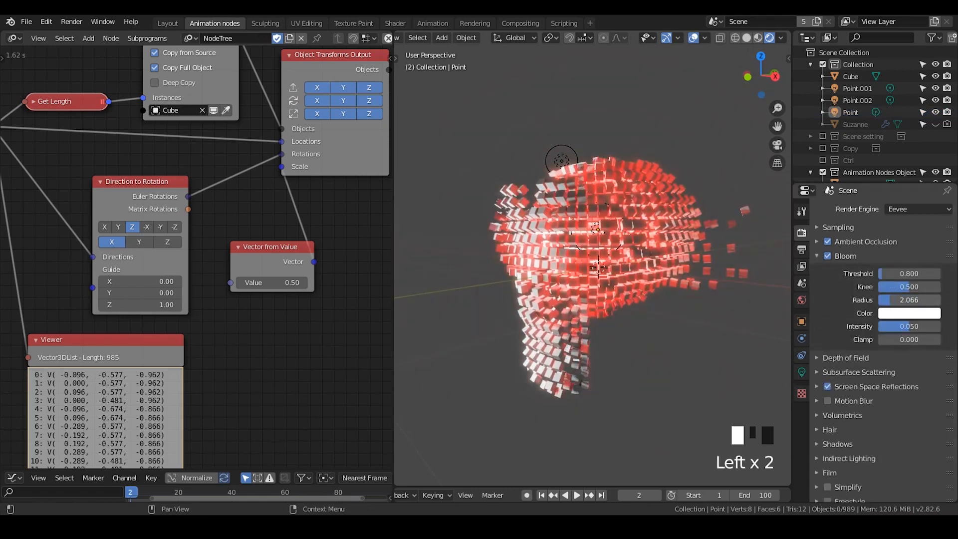
{"action": "scroll", "scroll_direction": "down", "scroll_amount": 3}
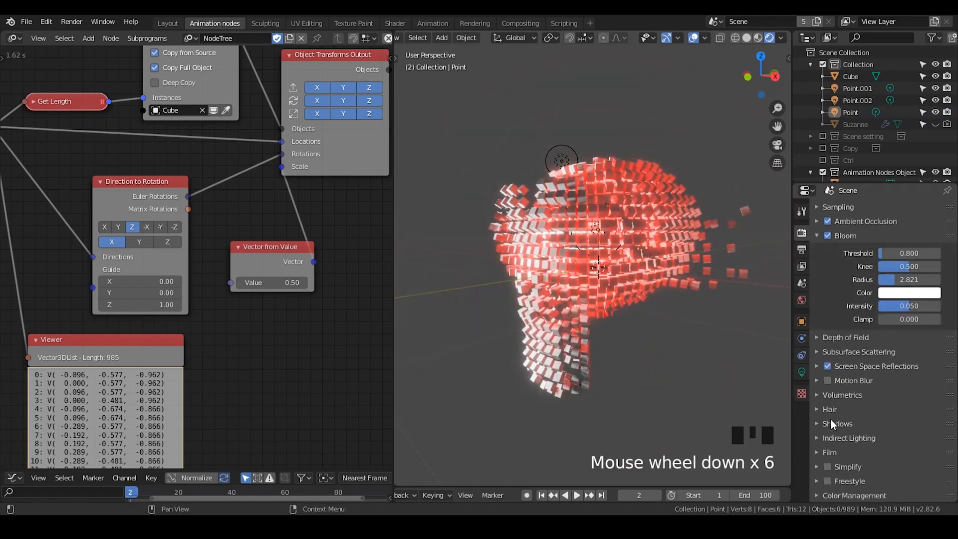
{"action": "left_click", "coordinate": [395, 22]}
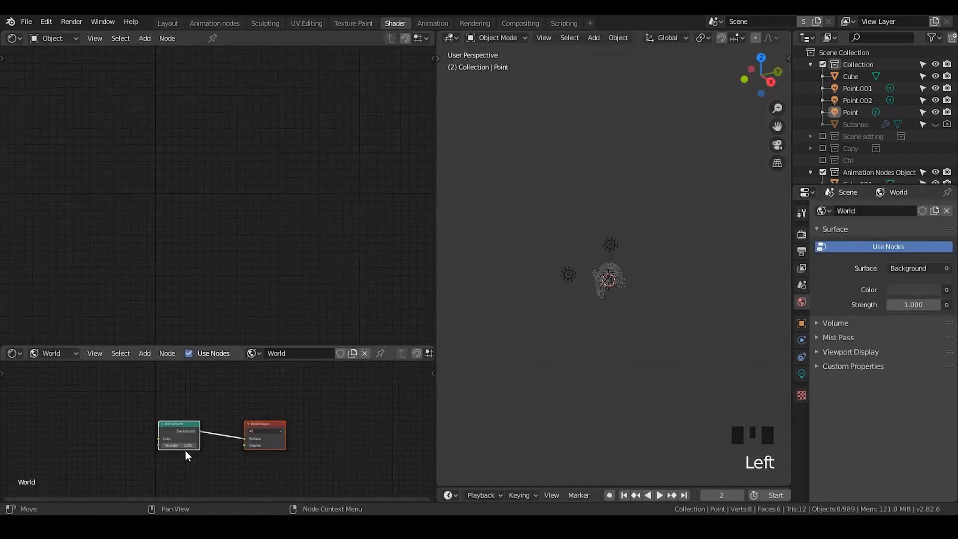
{"action": "left_click", "coordinate": [167, 23]}
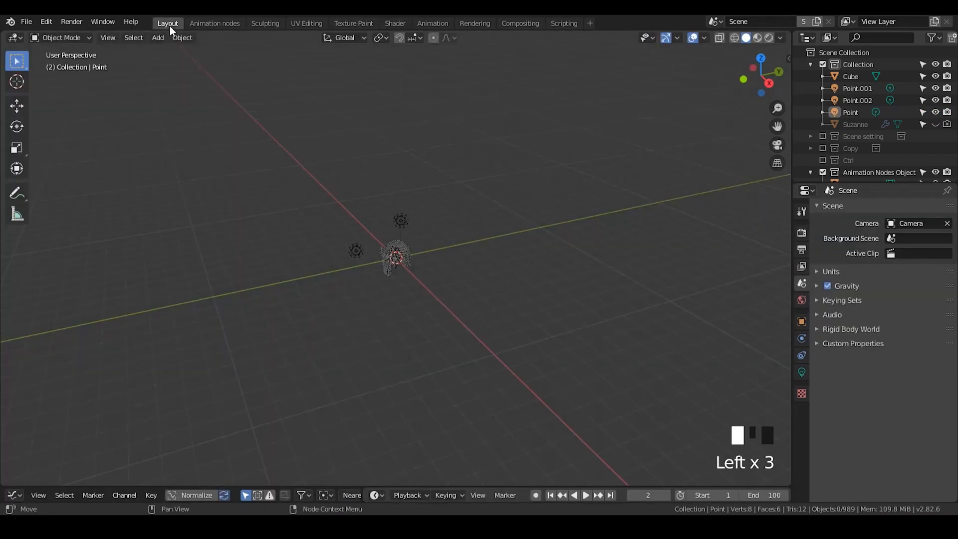
{"action": "left_click", "coordinate": [214, 23]}
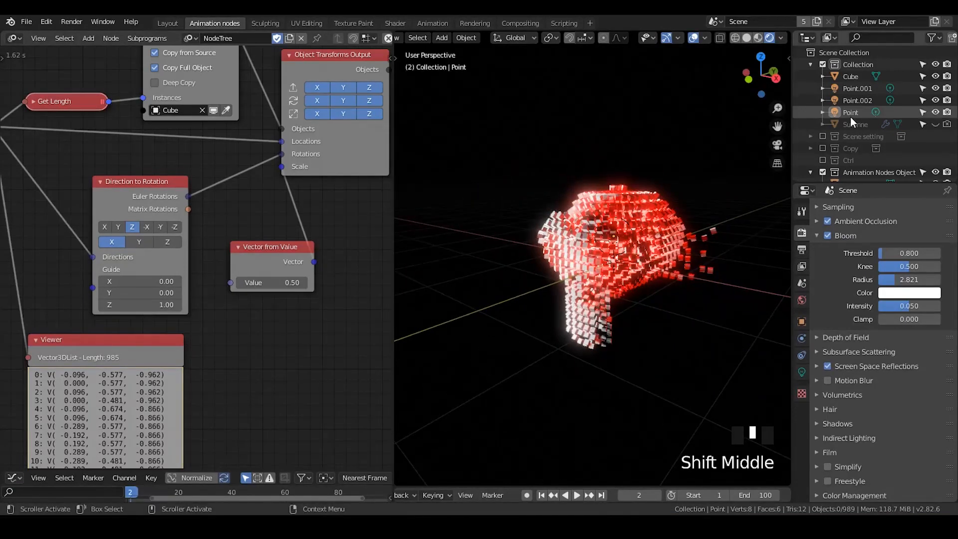
Set the point lights' colours and powers to 1000 W and 800 W for an orange glow
{"action": "left_click", "coordinate": [850, 112]}
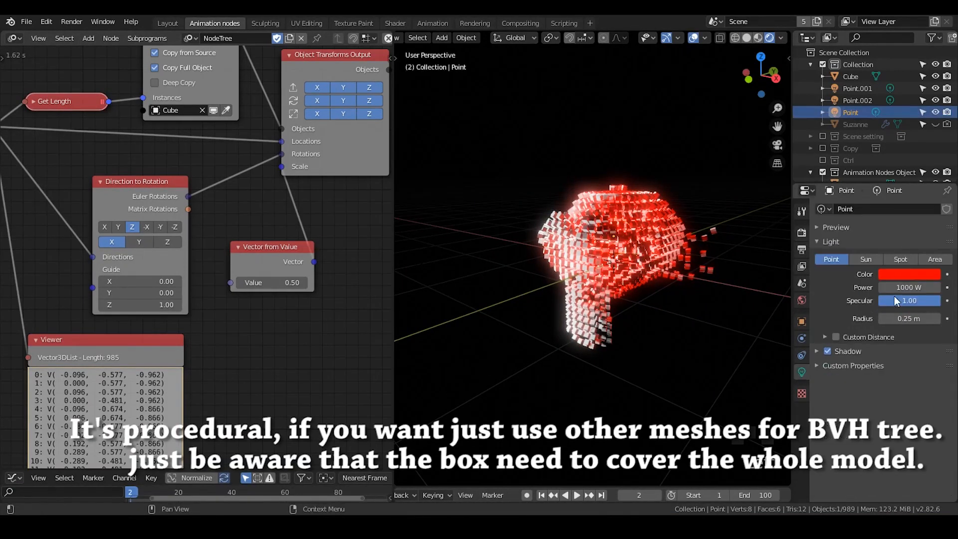
{"action": "left_click", "coordinate": [908, 273]}
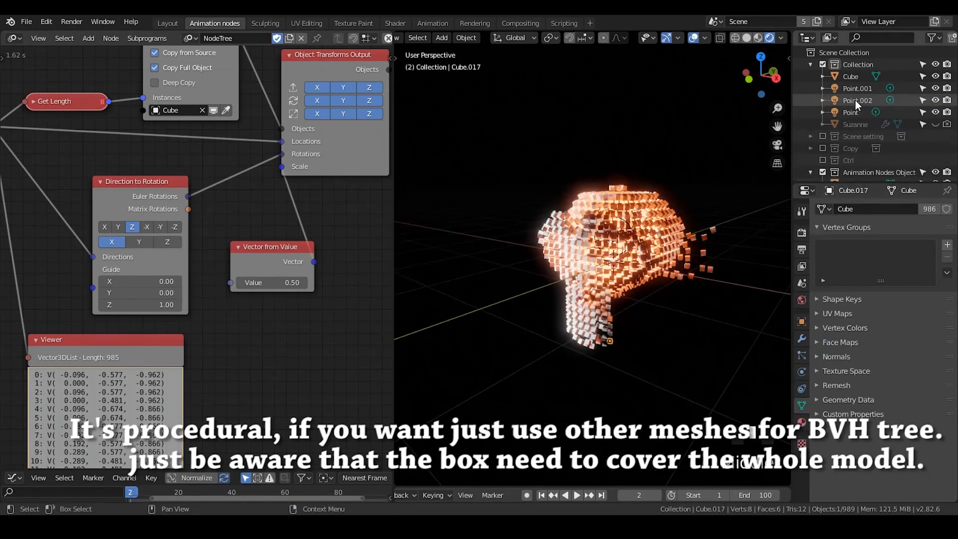
{"action": "left_click", "coordinate": [857, 100]}
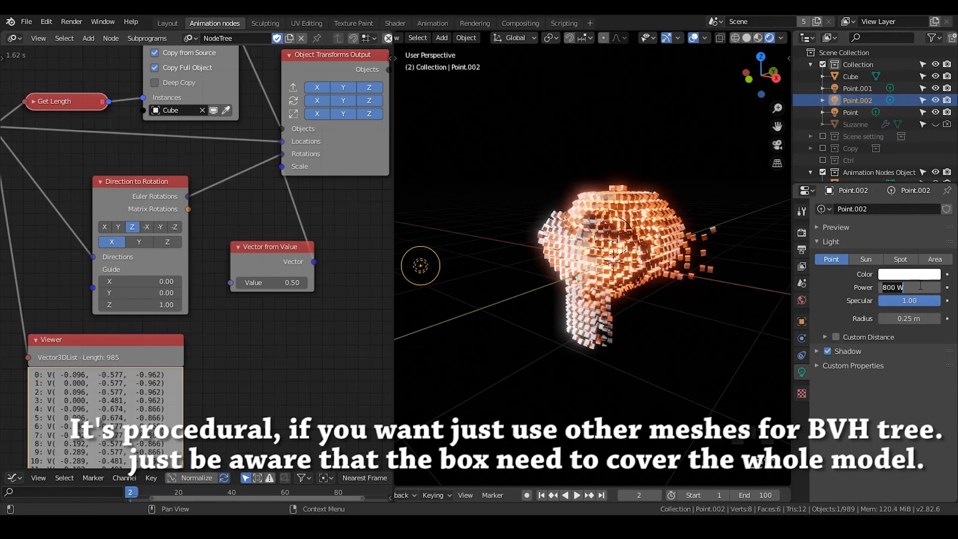